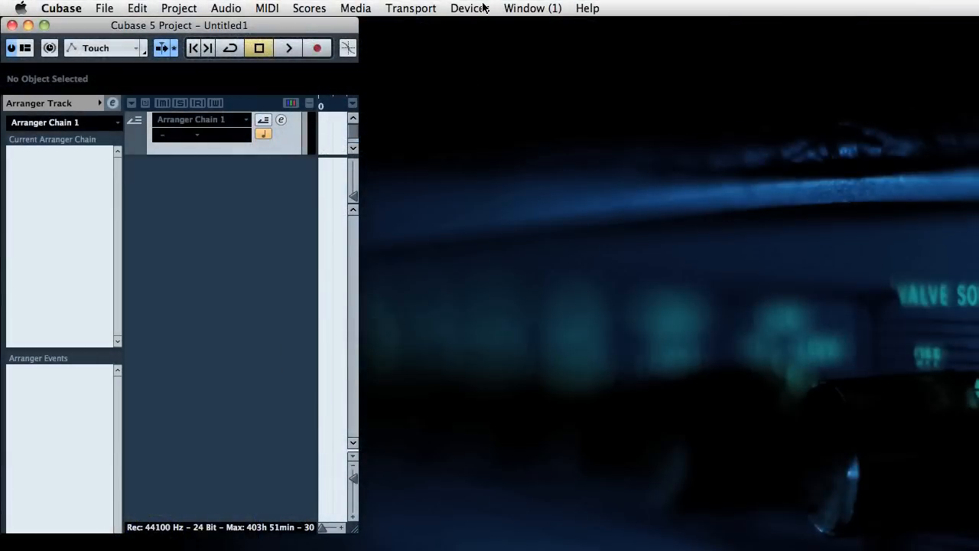
- In VST Connections, remove the Stereo In bus and add a mono input bus
click(470, 8)
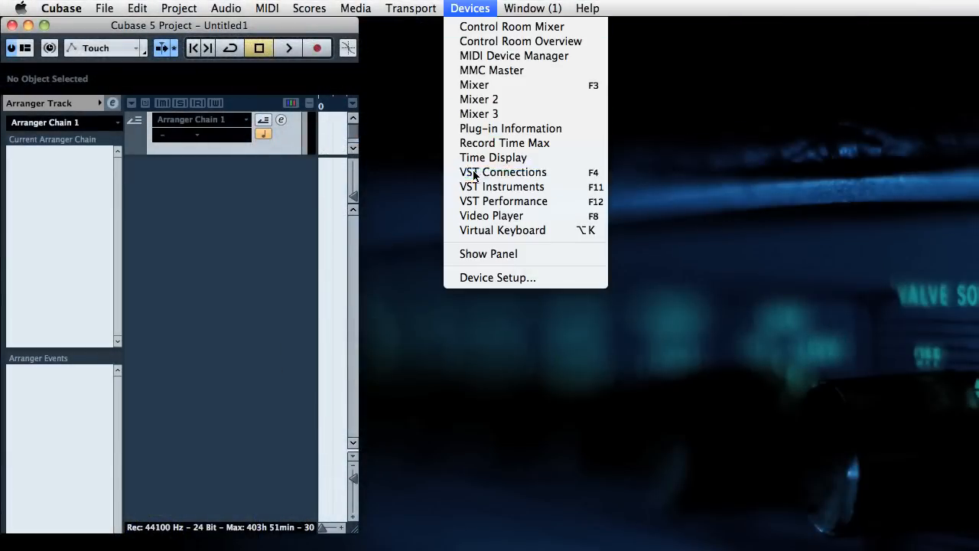
click(504, 171)
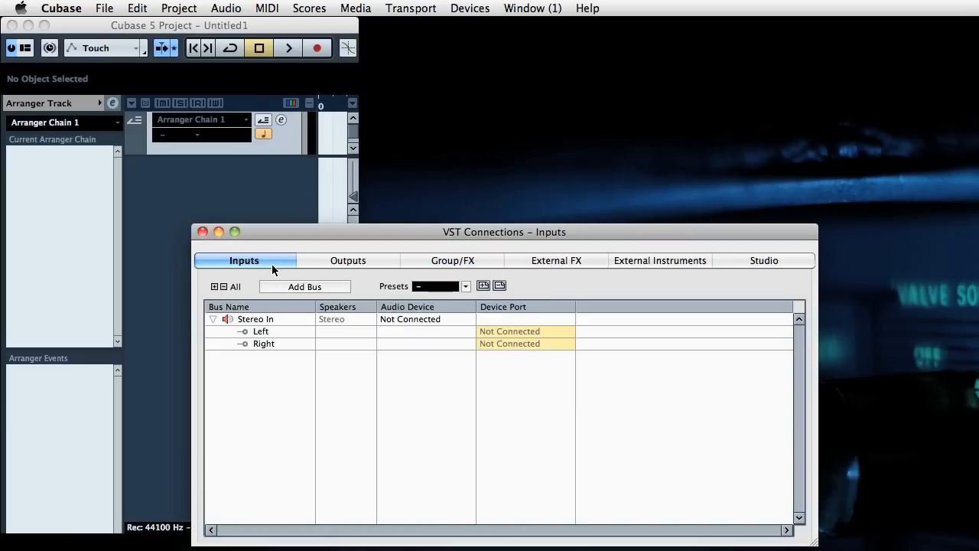
double_click(255, 319)
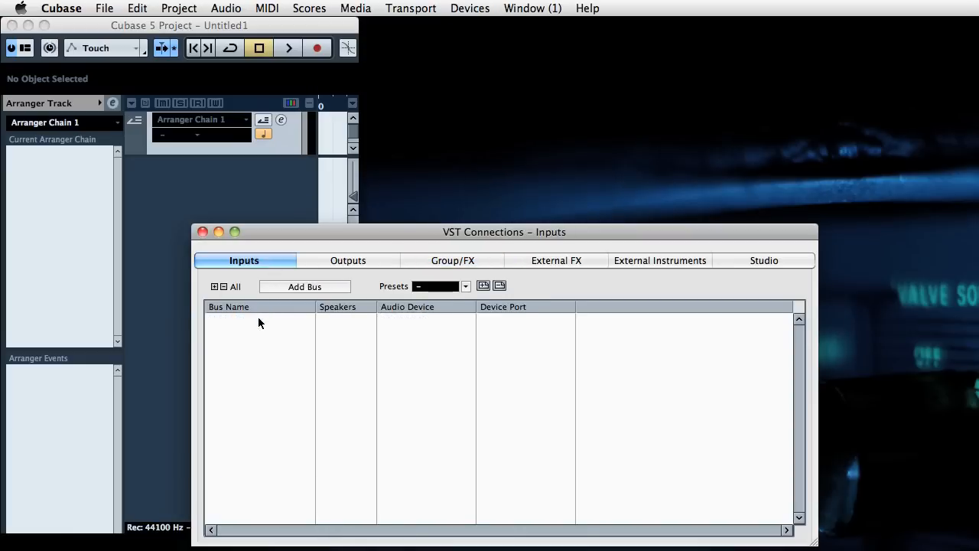
click(304, 287)
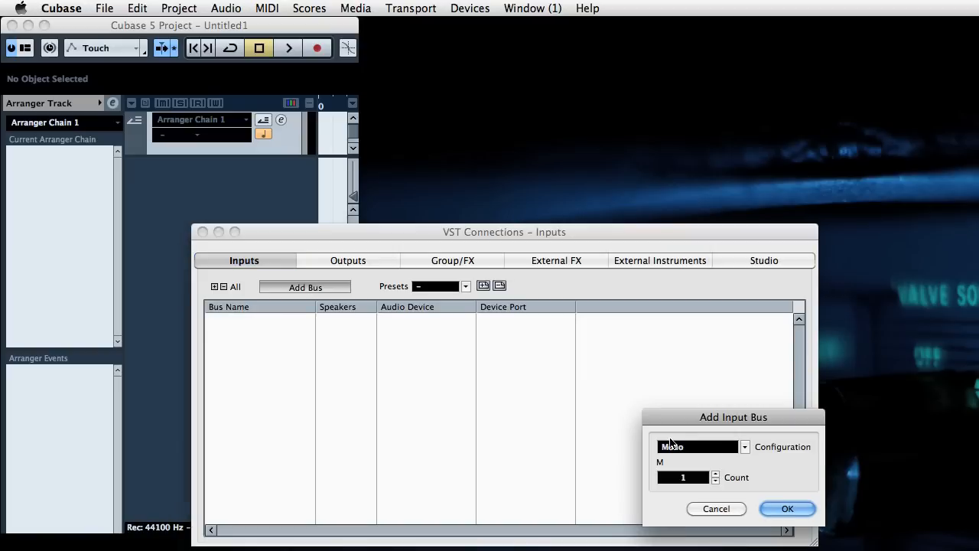
click(788, 508)
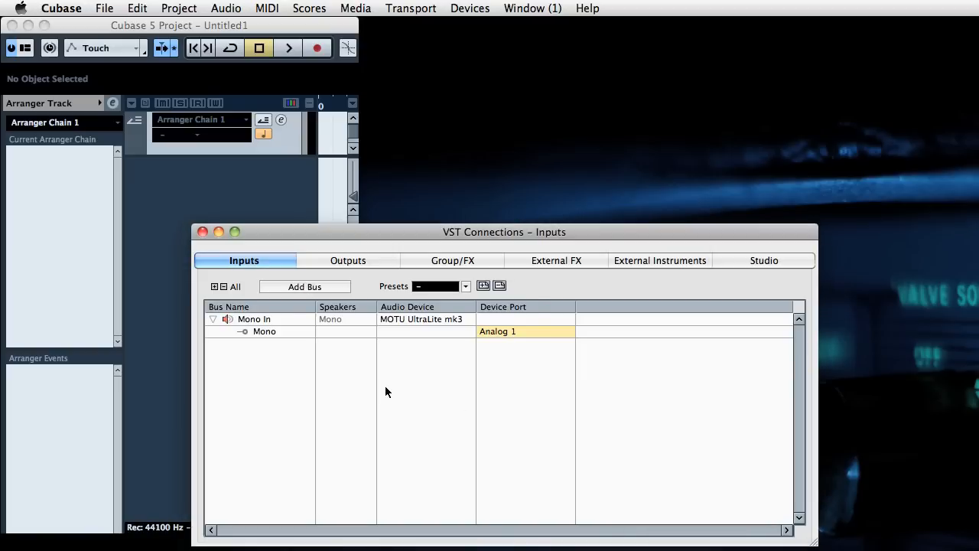
- Name the mono bus 'synth in', route it to Analog 3, and show the output buses
double_click(254, 319)
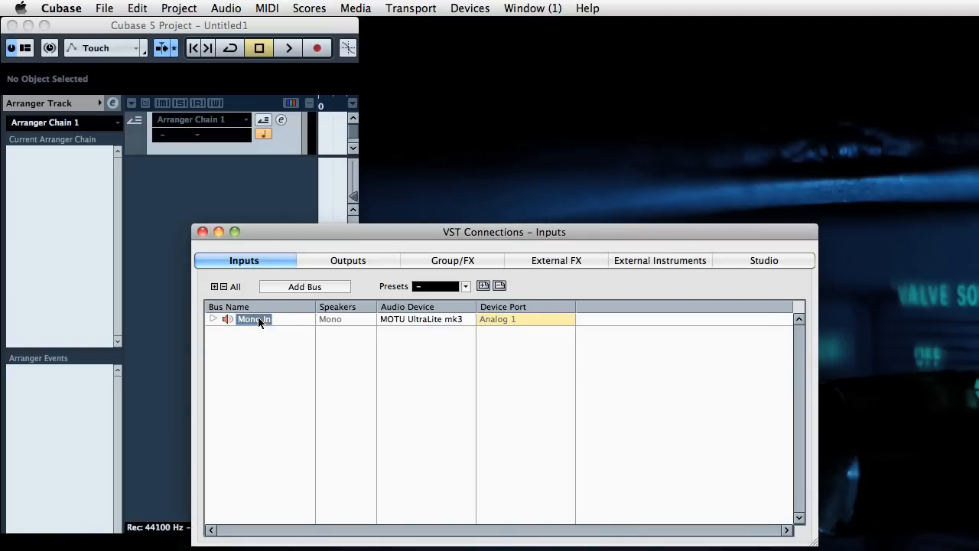
text(synth)
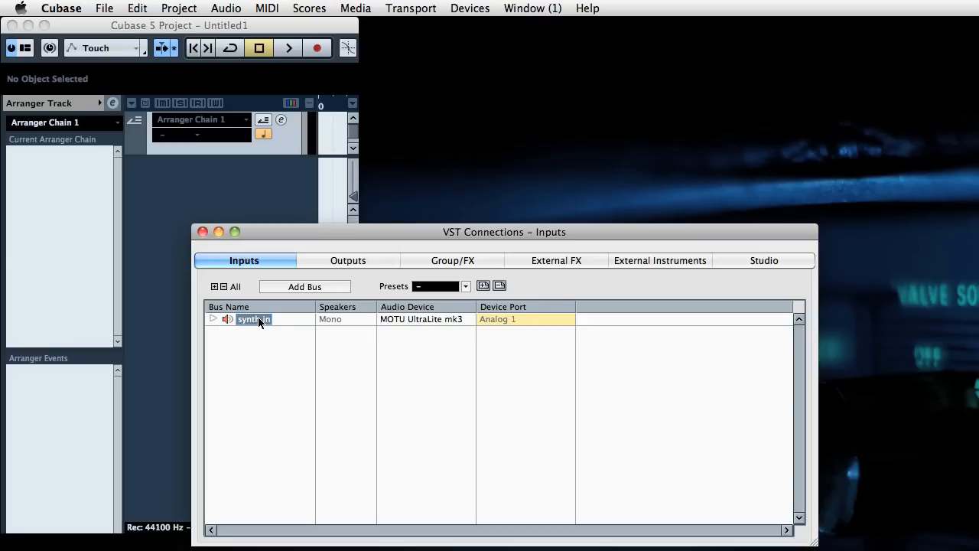
click(214, 319)
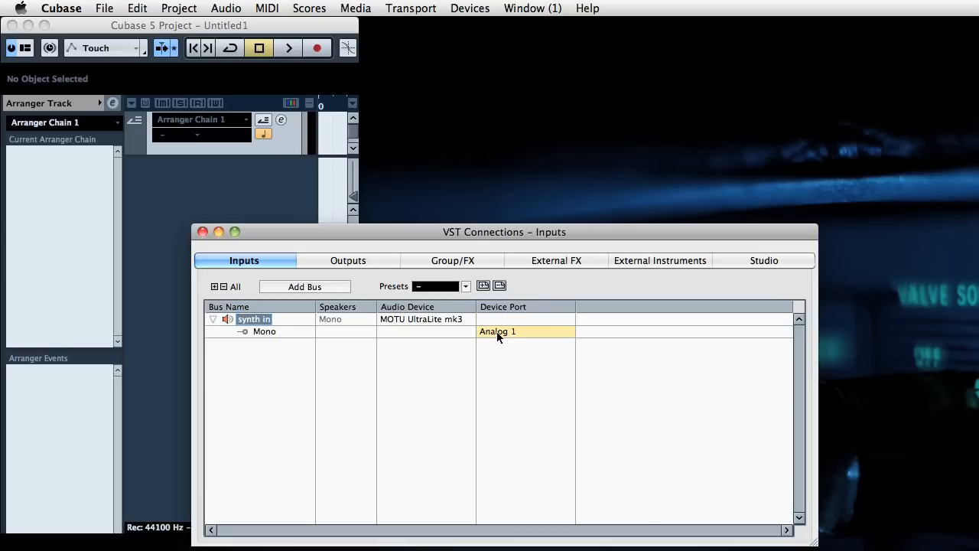
click(525, 332)
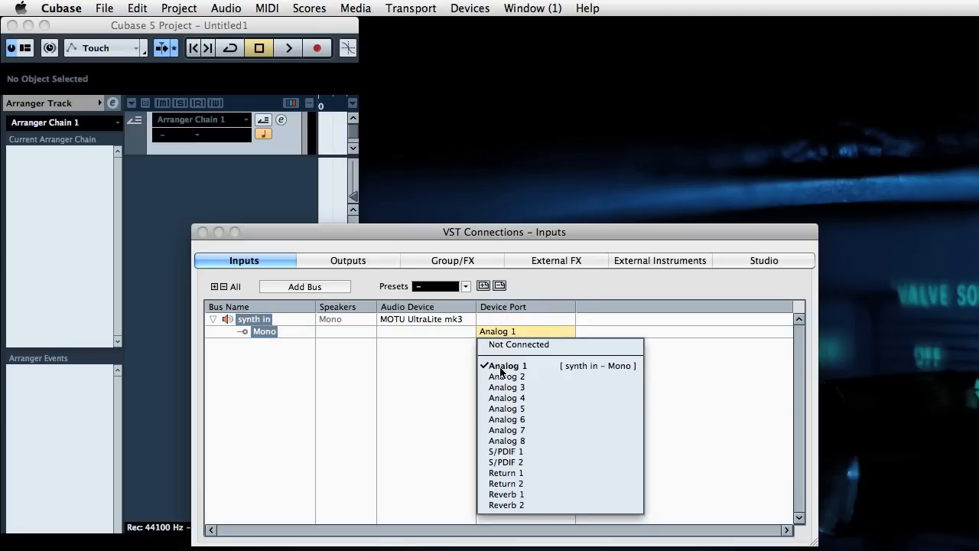
click(507, 388)
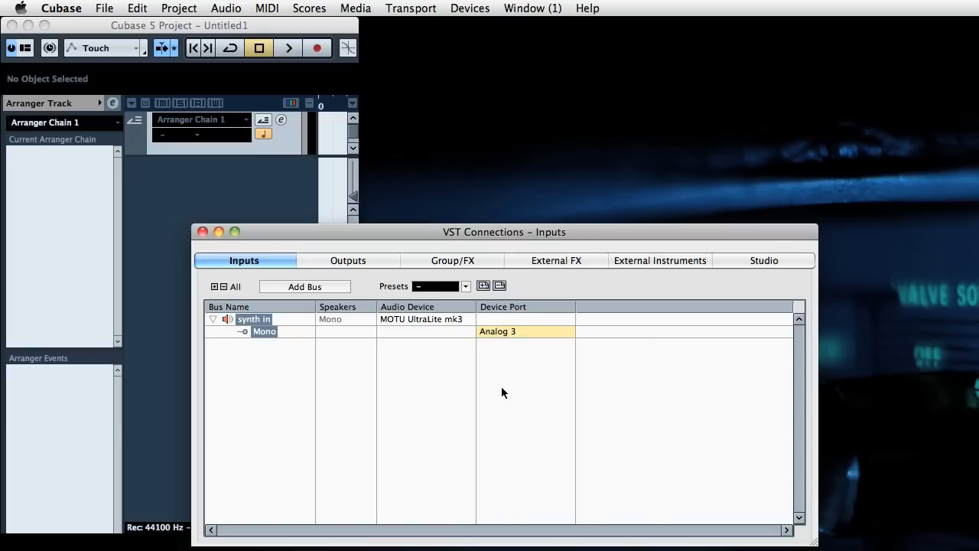
click(348, 260)
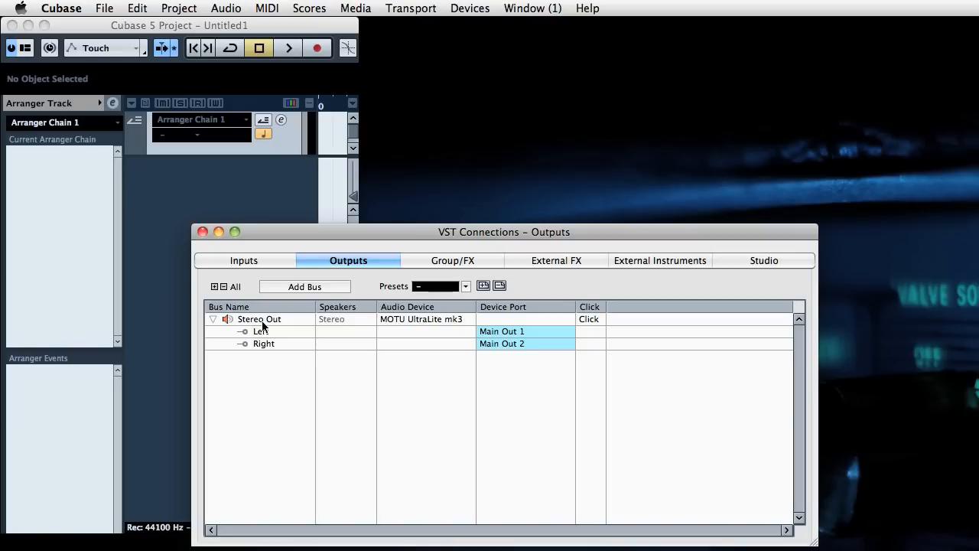
mouse_move(278, 384)
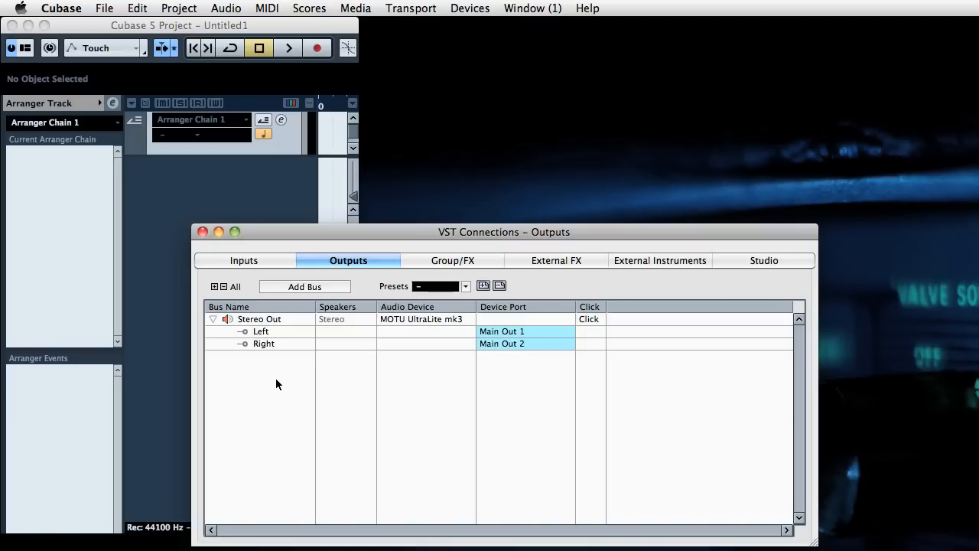
- Add a 5.1 output bus named 'CVs out', then switch to the Group/FX page
click(305, 286)
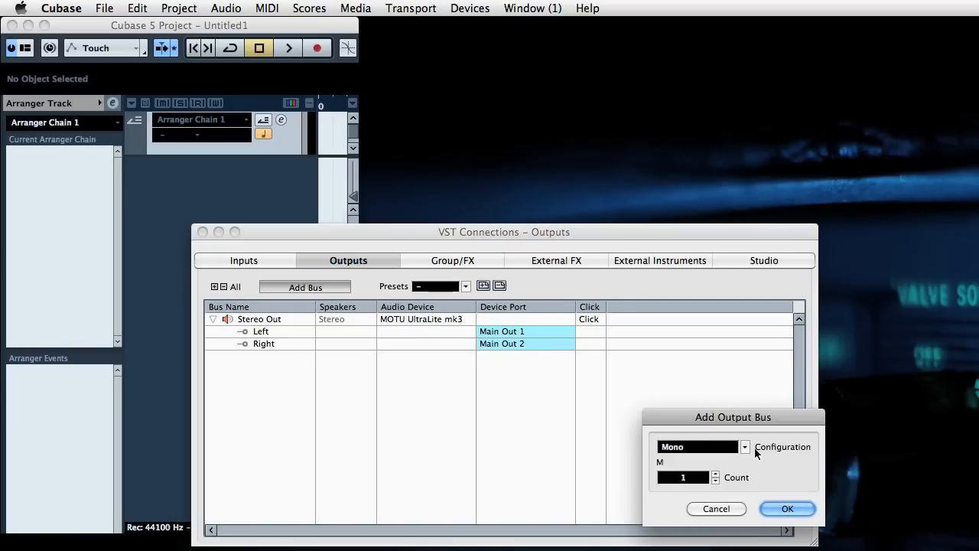
click(697, 447)
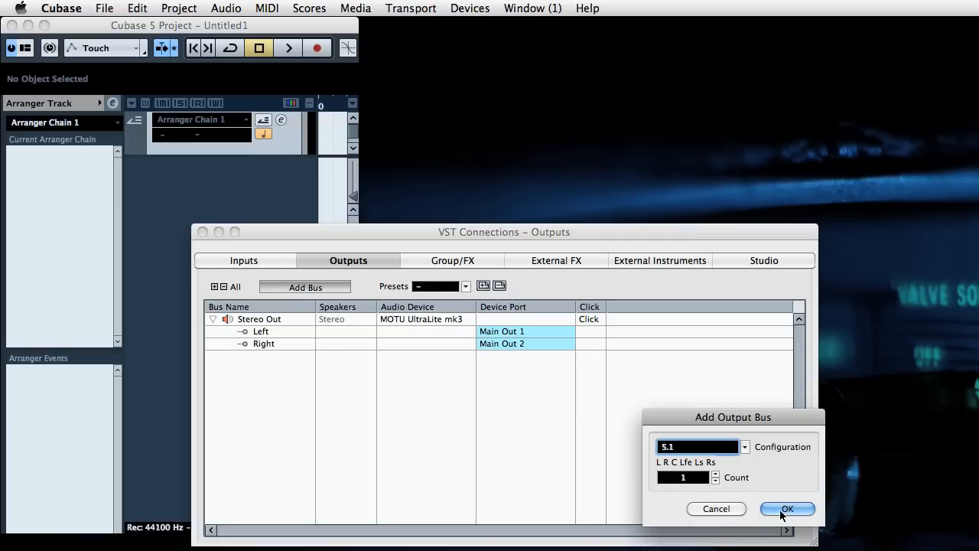
click(787, 508)
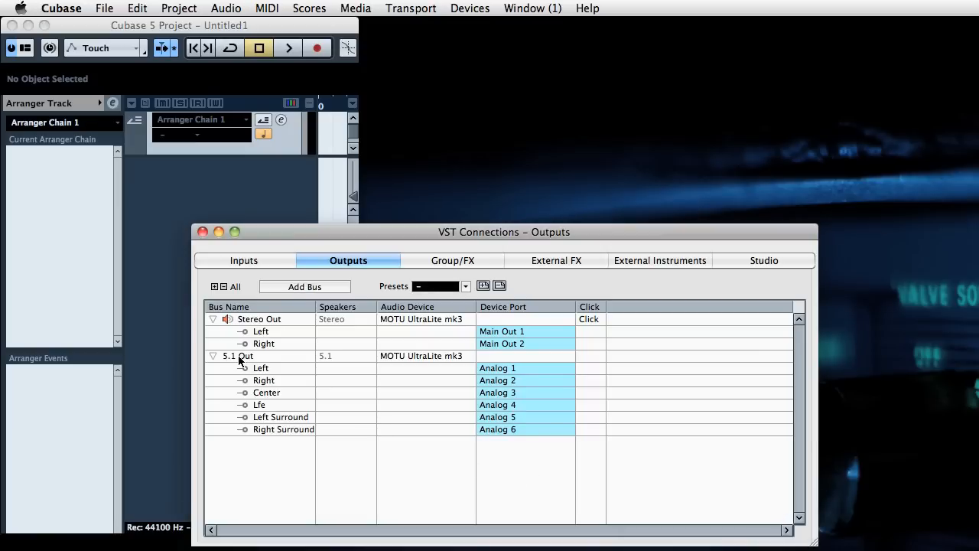
double_click(238, 355)
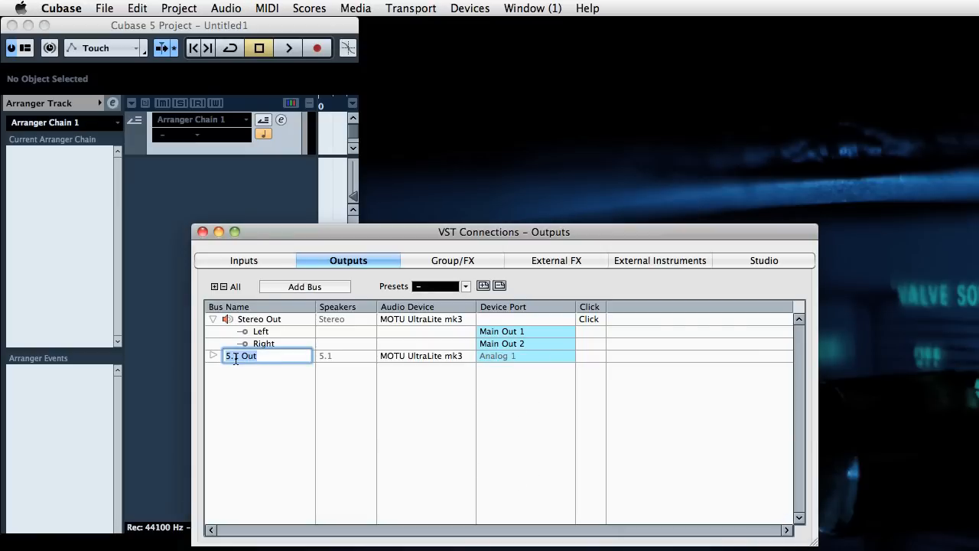
text(CVs out)
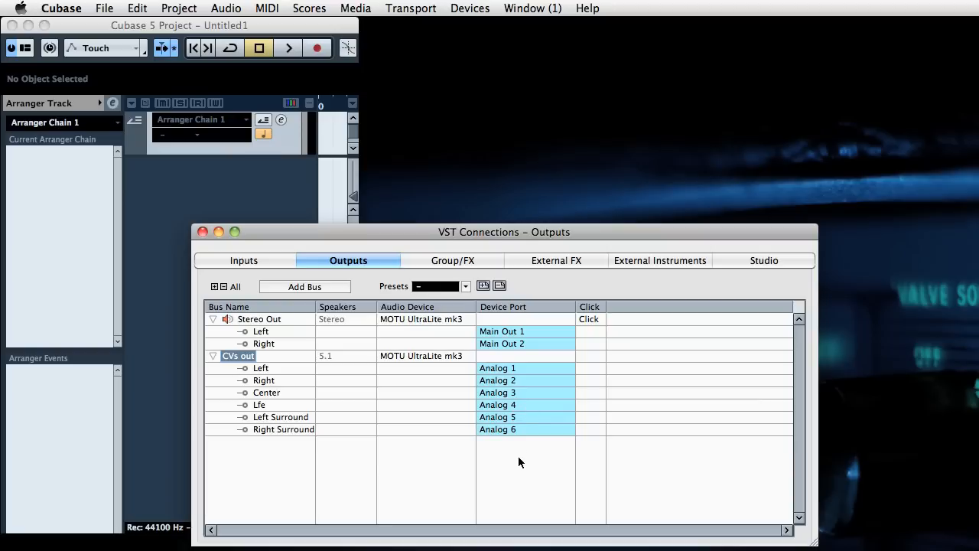
click(452, 260)
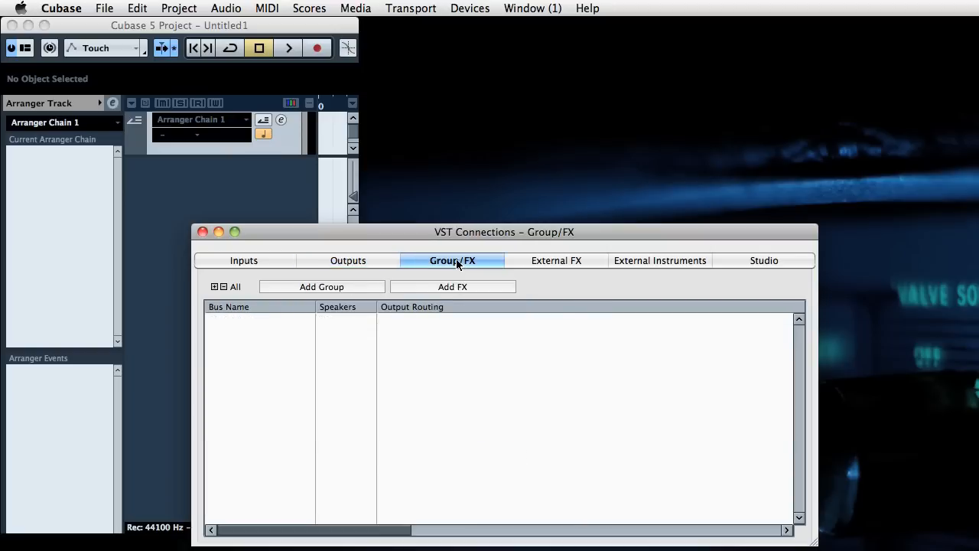
- Add a 5.1 group channel, Group 1, and bring up its context menu
click(321, 286)
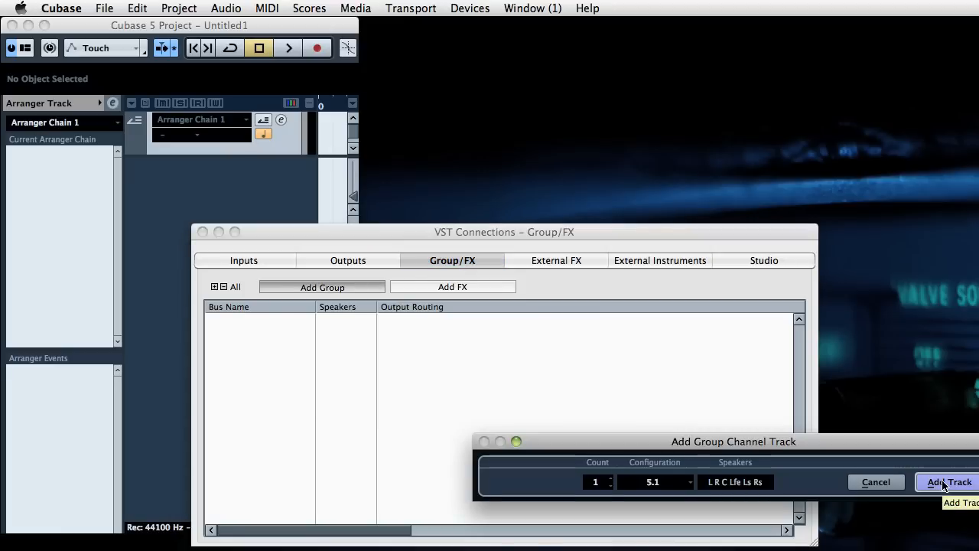
click(948, 481)
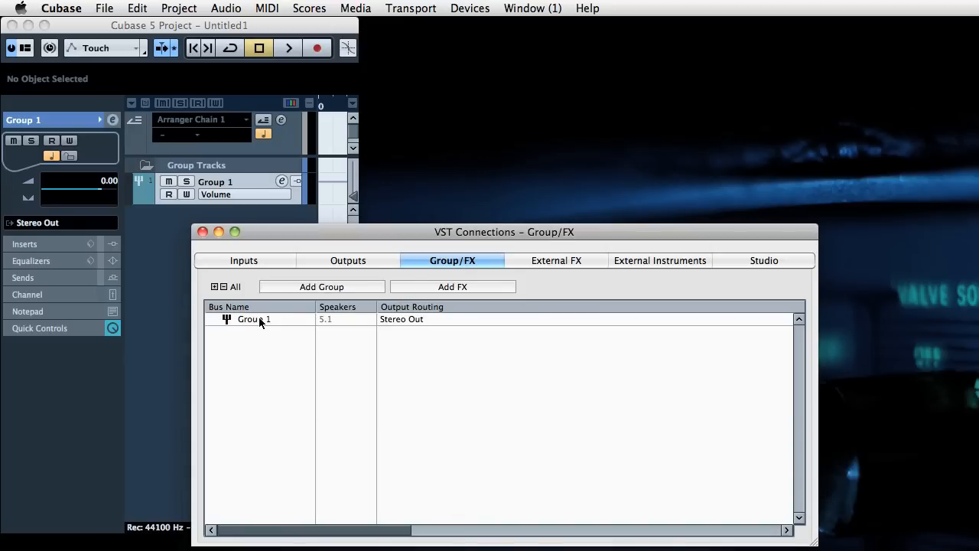
right_click(252, 319)
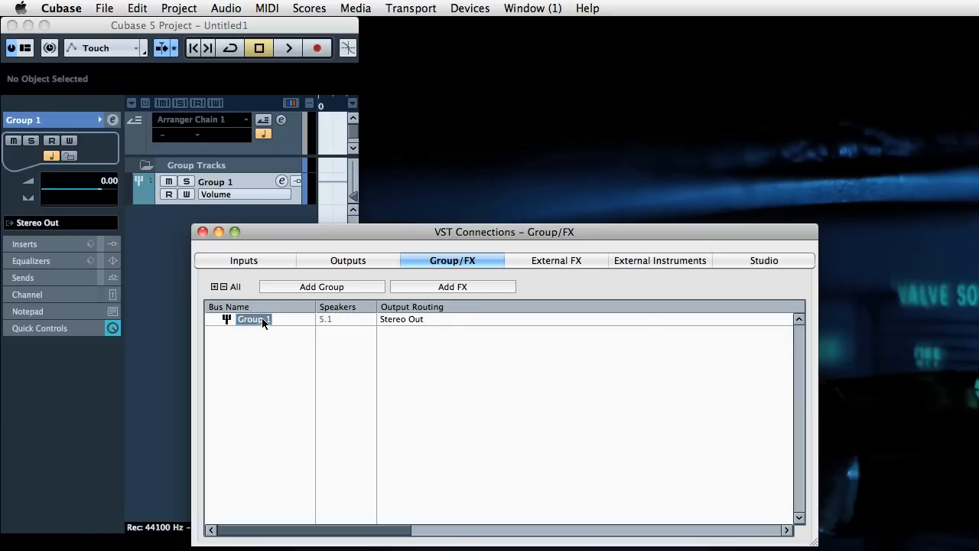
right_click(253, 319)
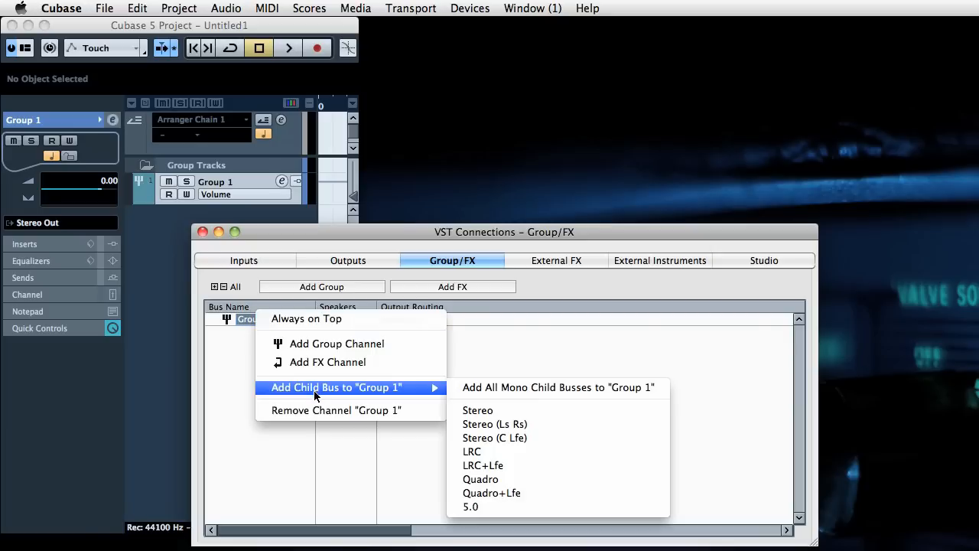
mouse_move(559, 387)
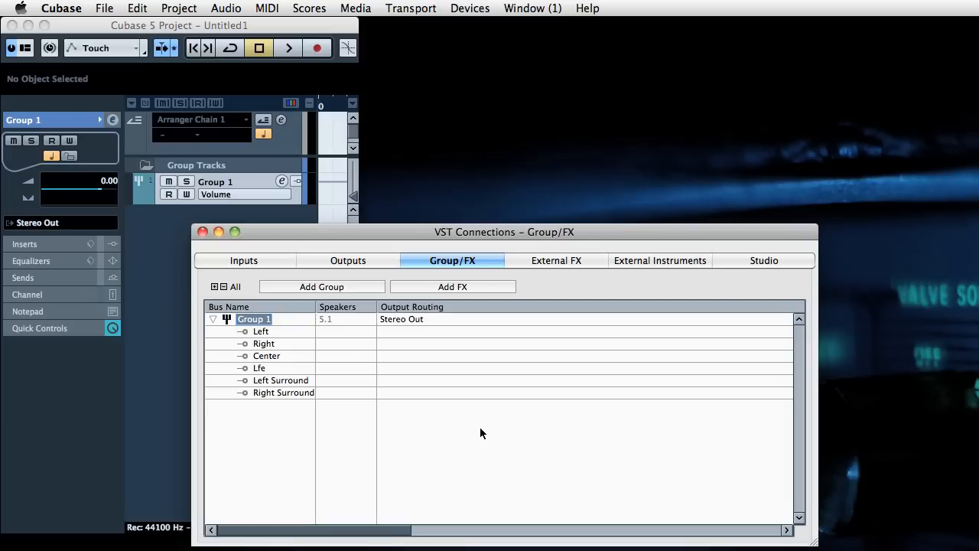
- Close VST Connections and open the Mixer from the Devices menu
click(202, 232)
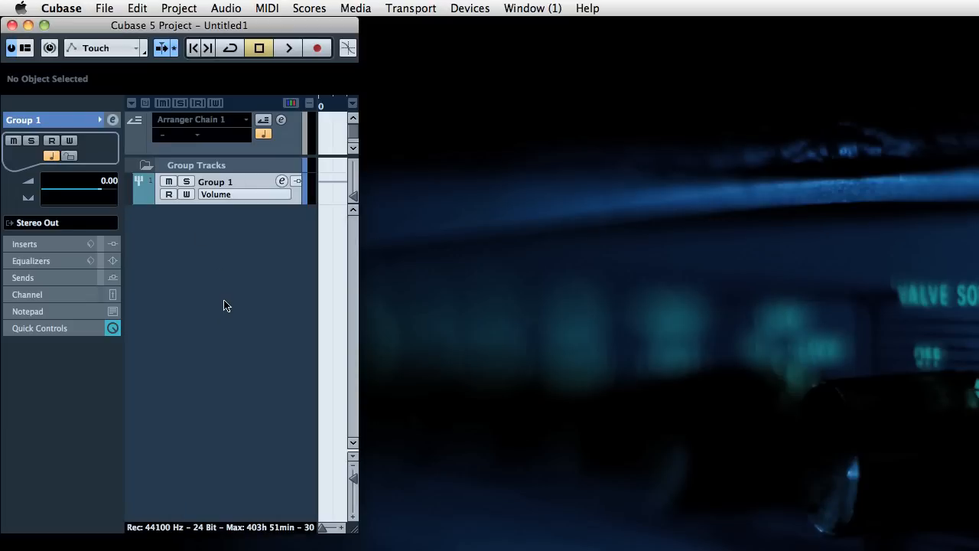
click(533, 8)
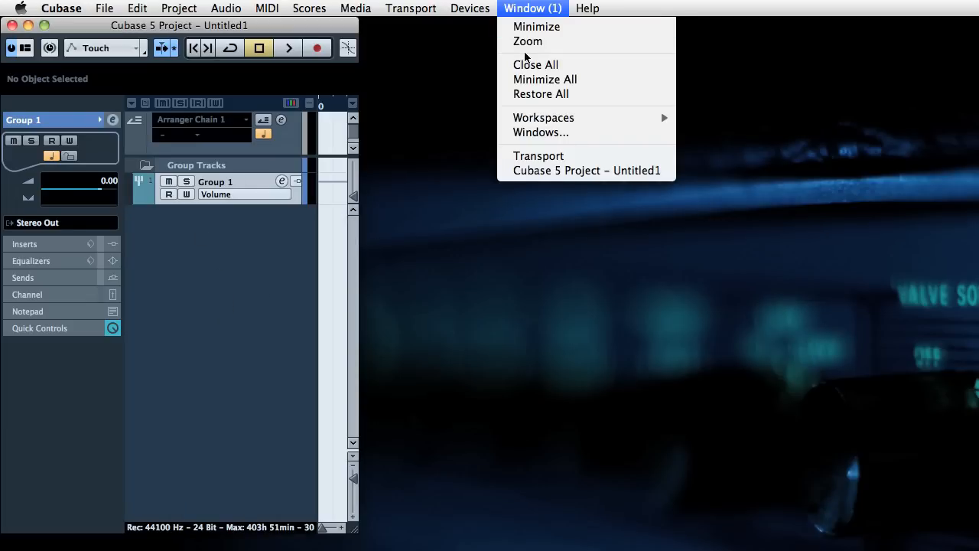
click(469, 9)
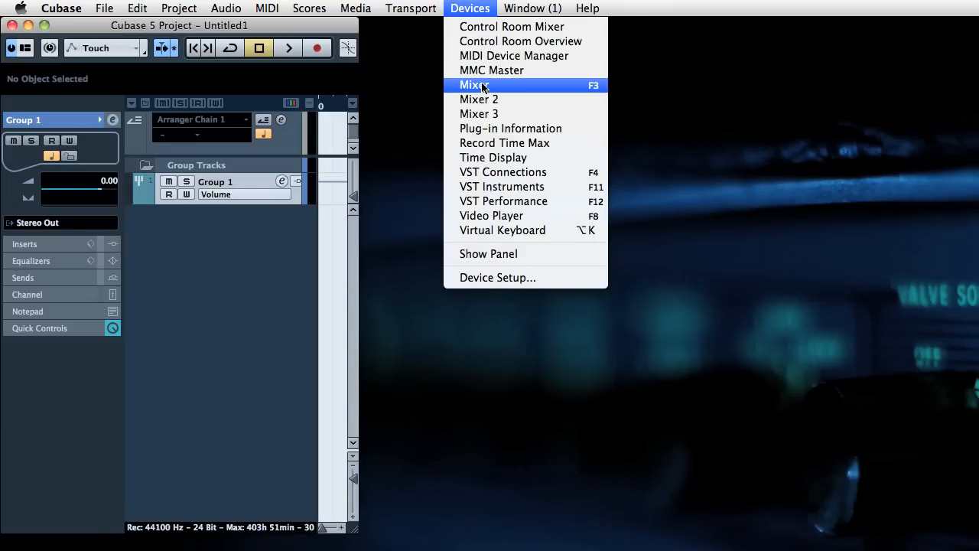
click(474, 85)
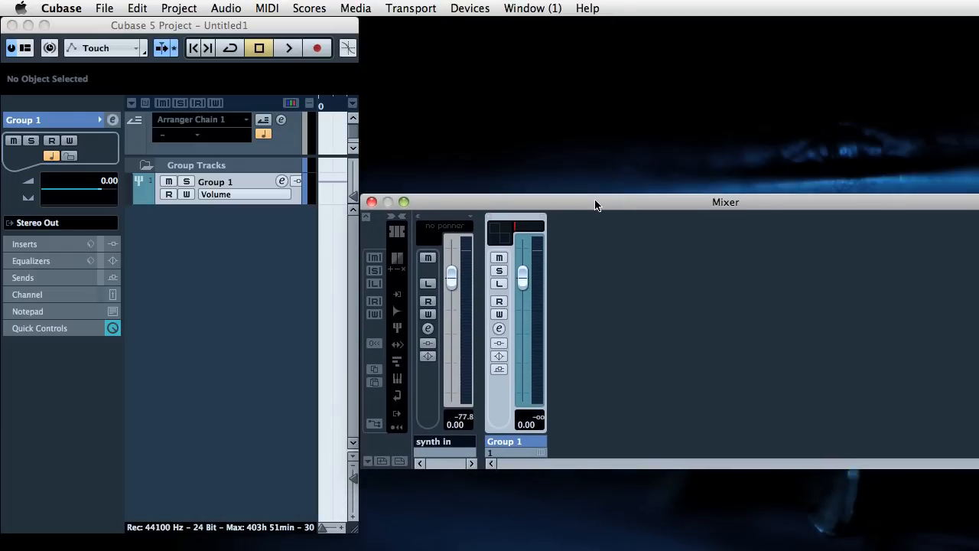
mouse_move(300, 287)
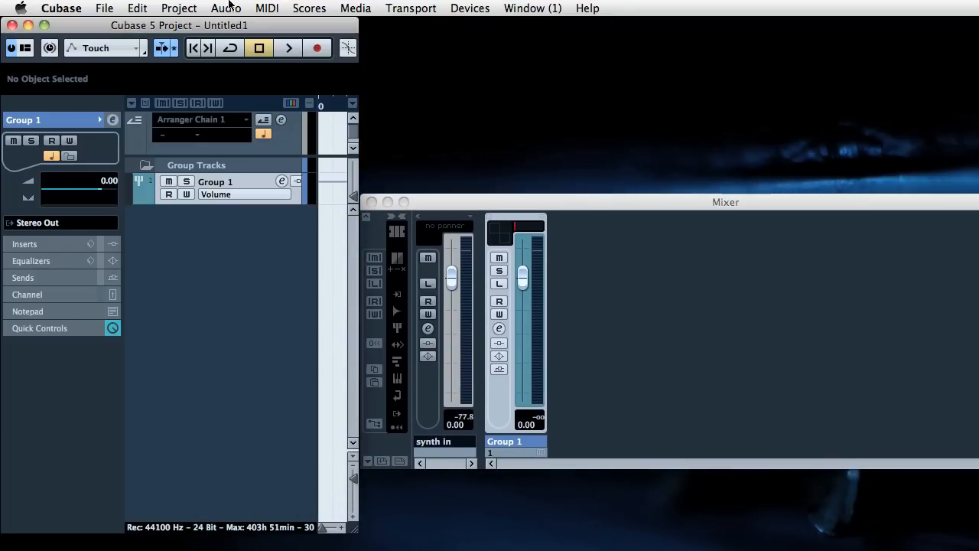
- Add a new mono audio track
click(179, 9)
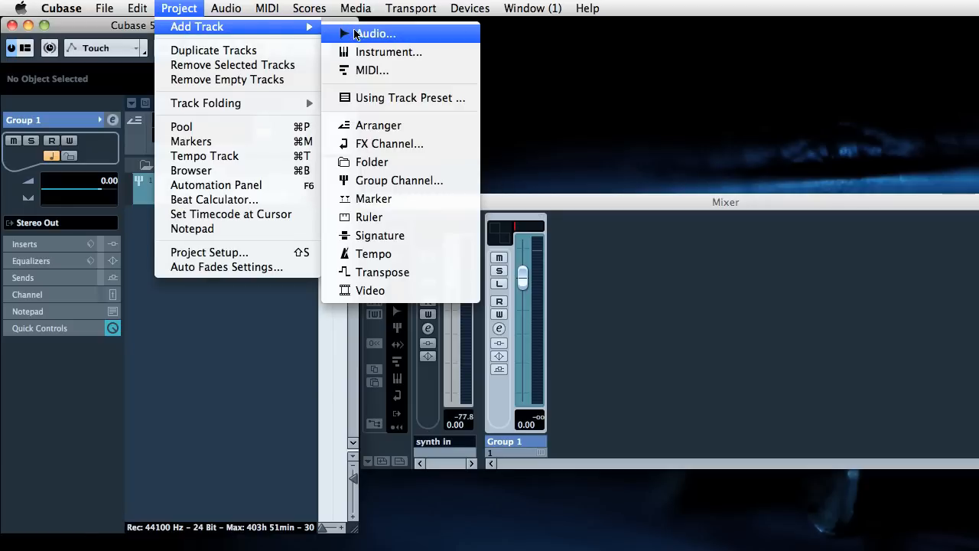
click(375, 33)
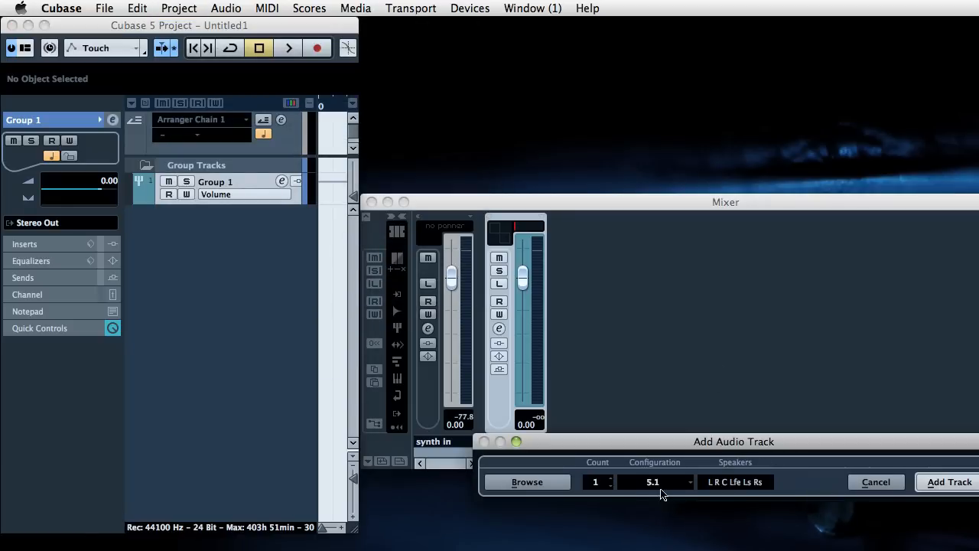
click(654, 481)
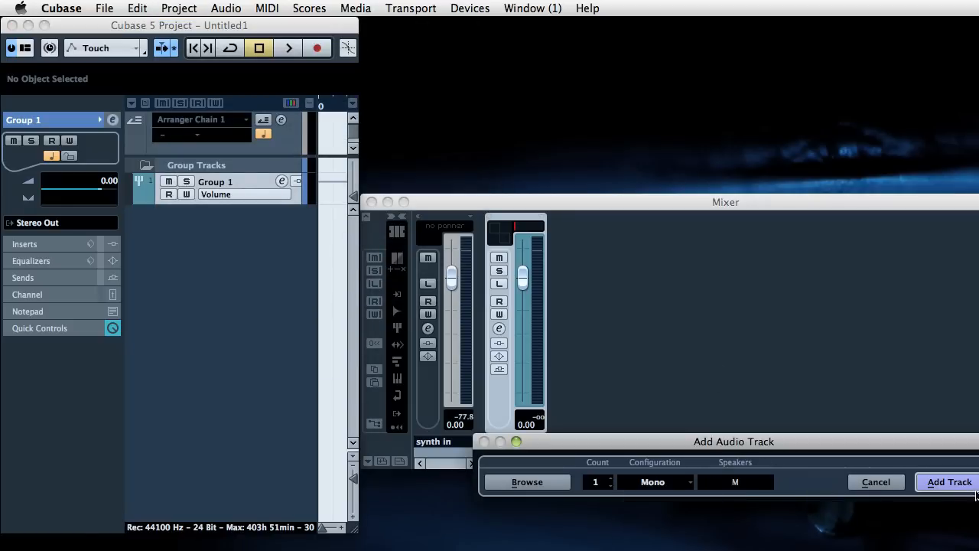
click(949, 481)
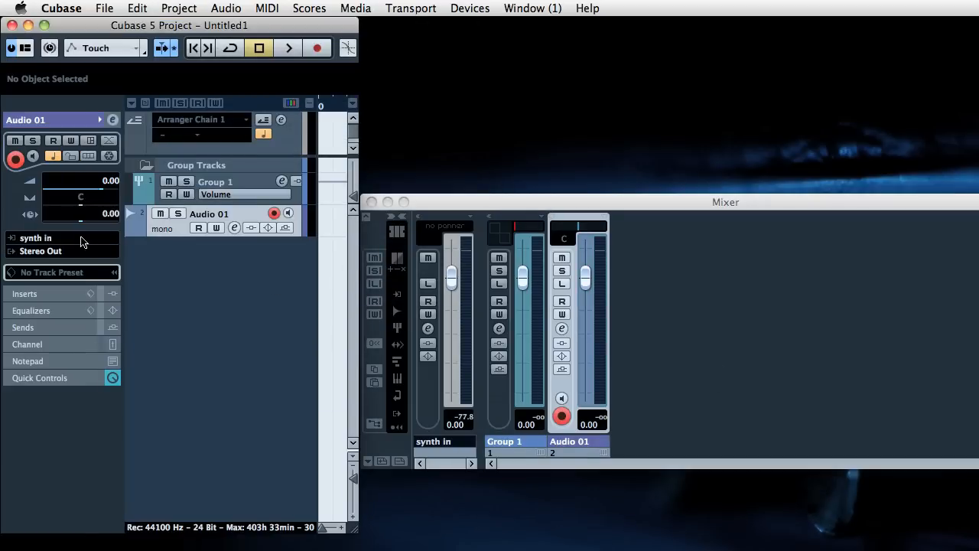
- Rename the track 'monitor' and set its input to synth in
double_click(26, 119)
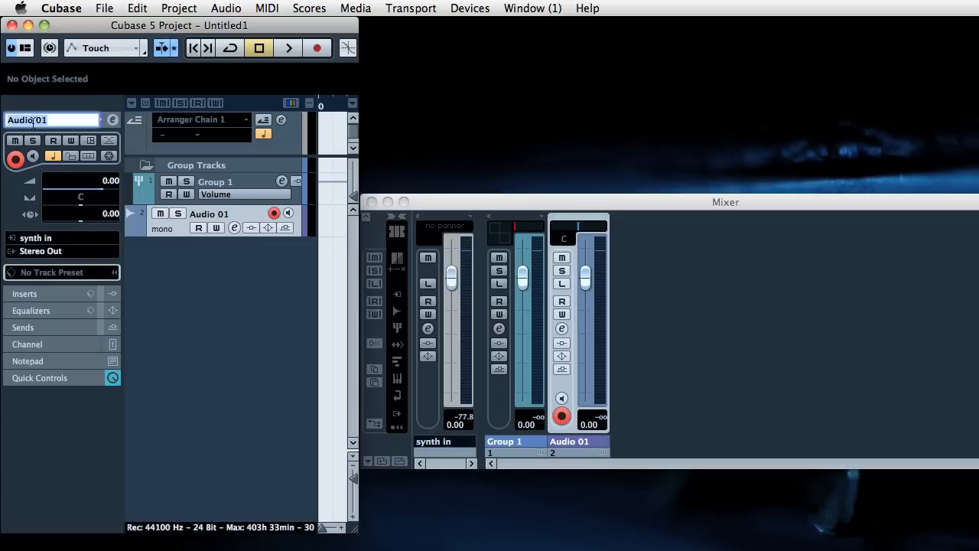
text(mino)
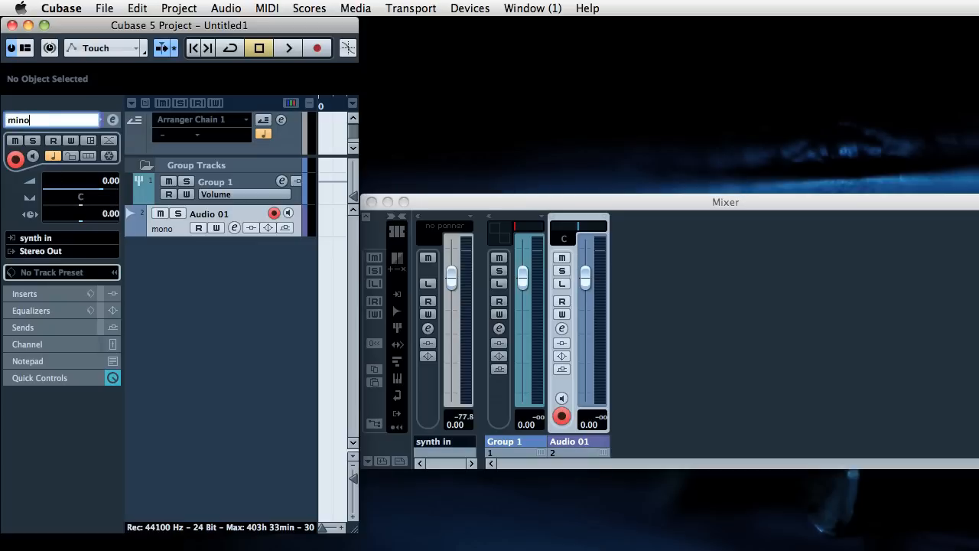
text(onitor)
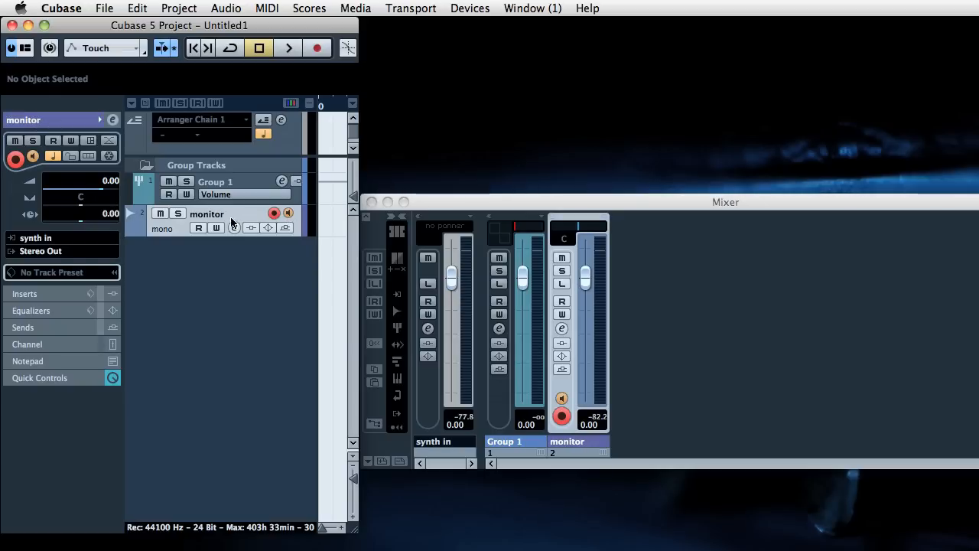
click(36, 238)
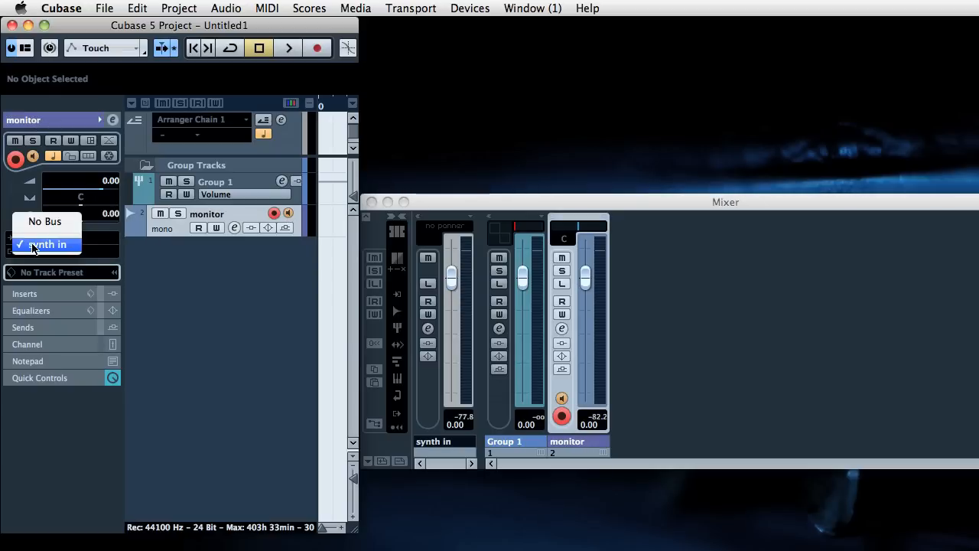
click(52, 244)
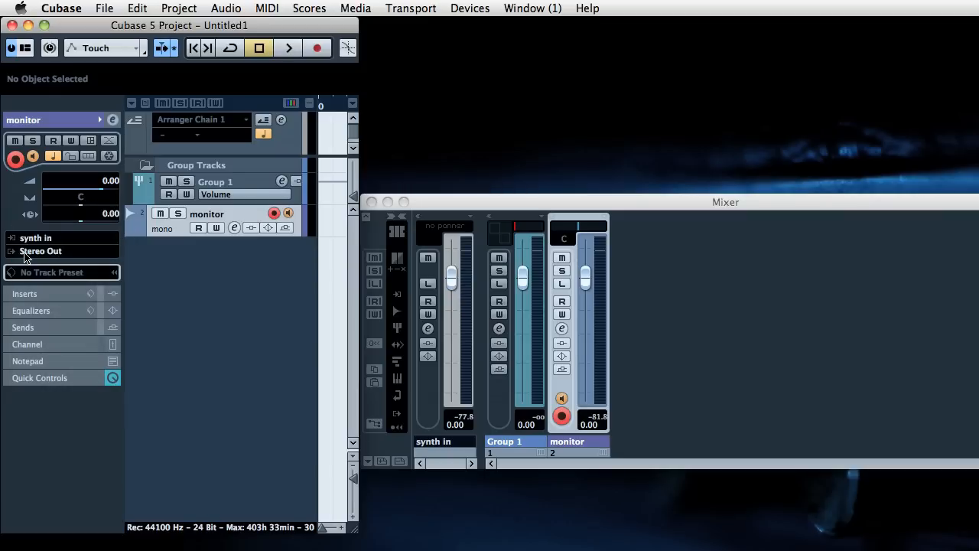
mouse_move(198, 278)
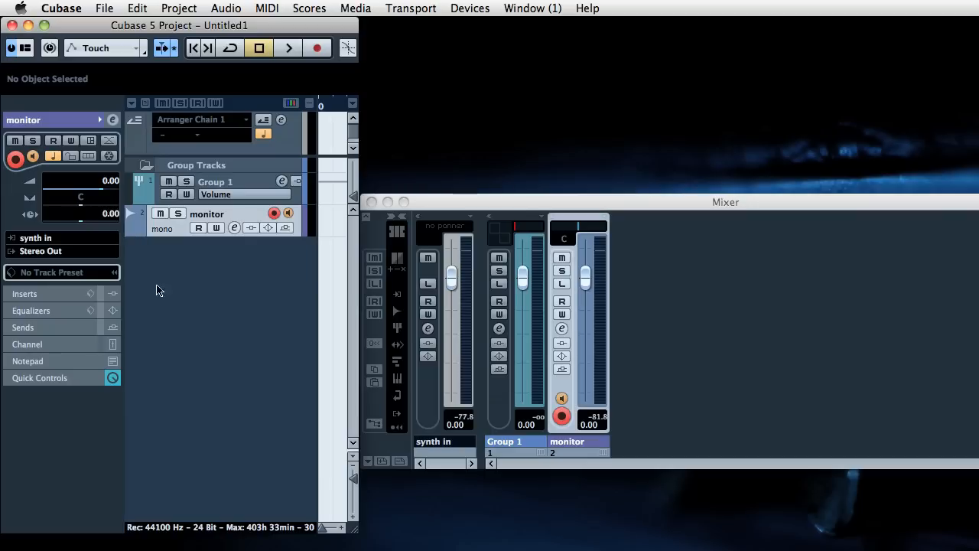
mouse_move(213, 319)
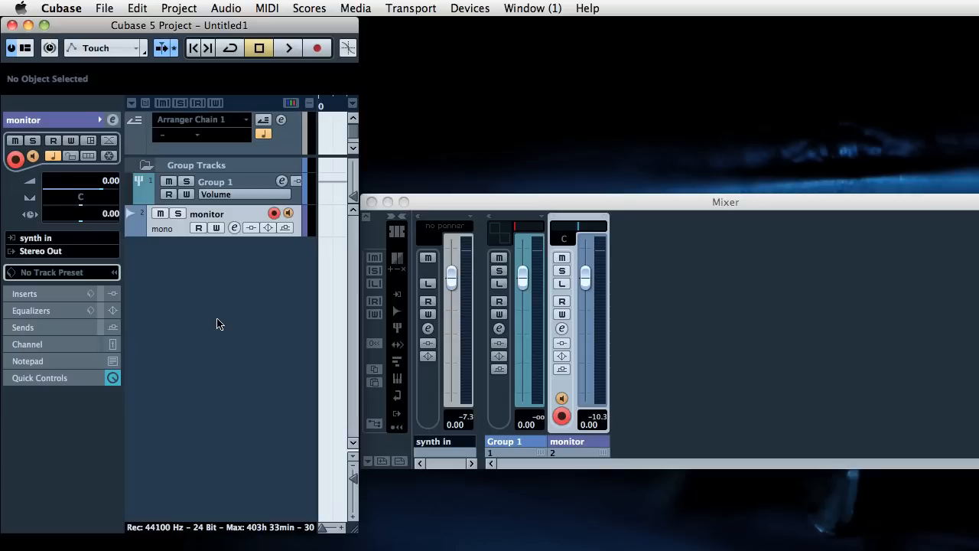
- Add a 5.1 audio track 'silent way' and insert the SW Voice Controller plug-in
click(179, 9)
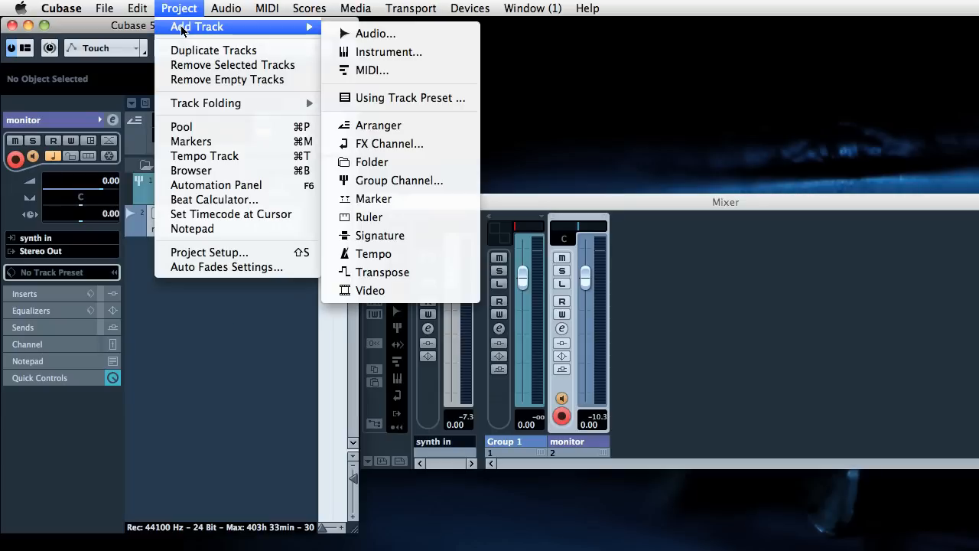
click(376, 33)
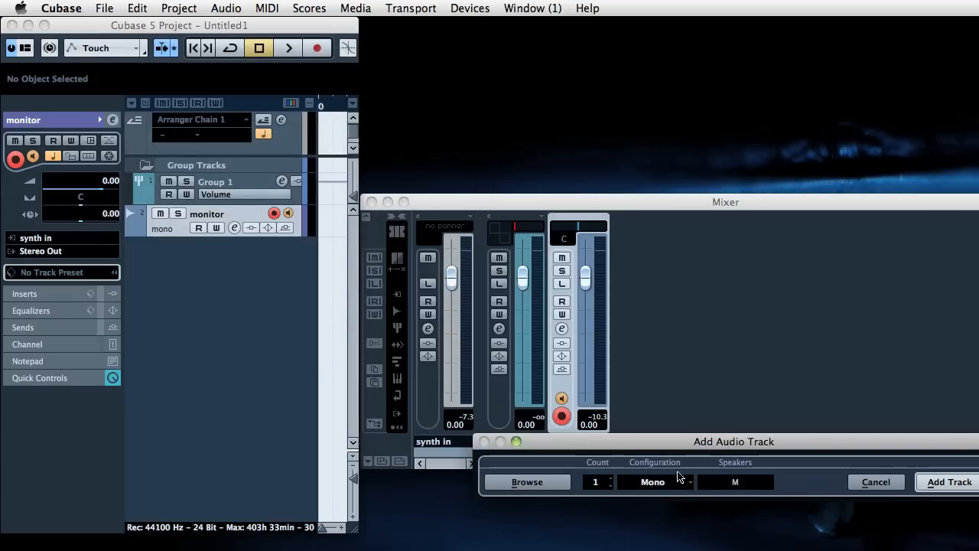
click(654, 482)
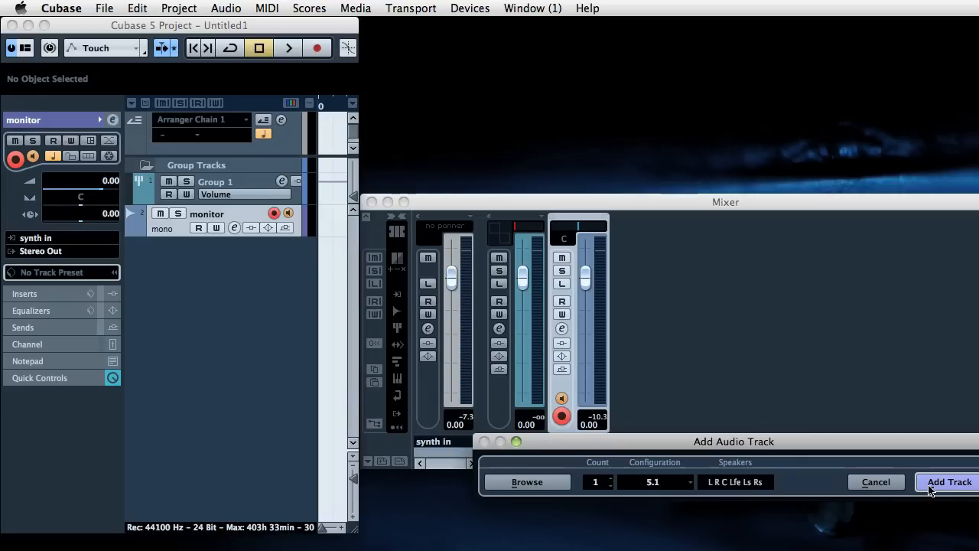
click(948, 481)
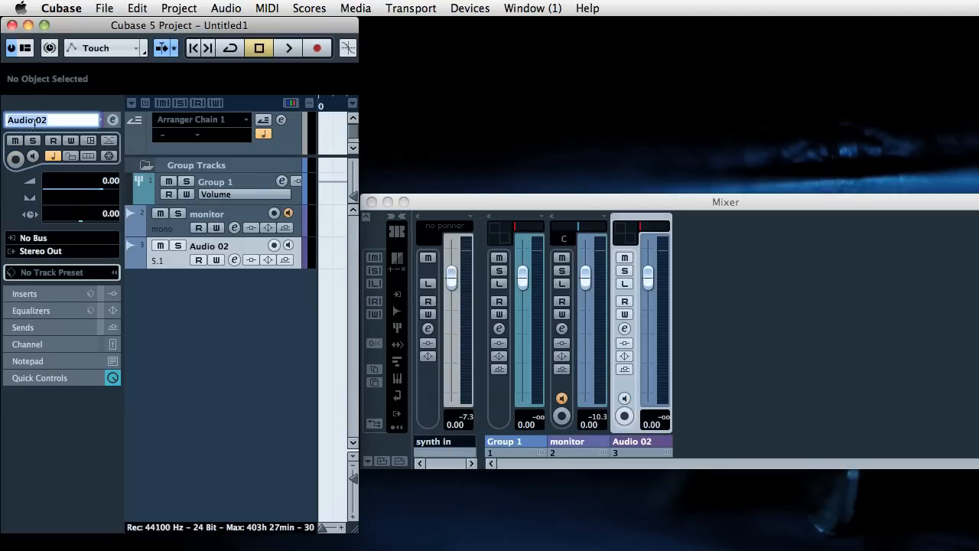
text(silent way)
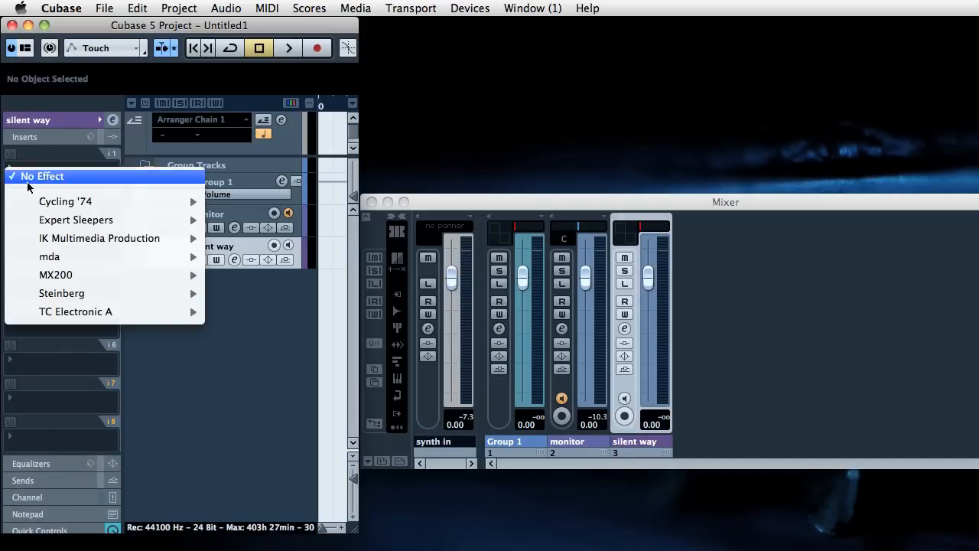
mouse_move(75, 220)
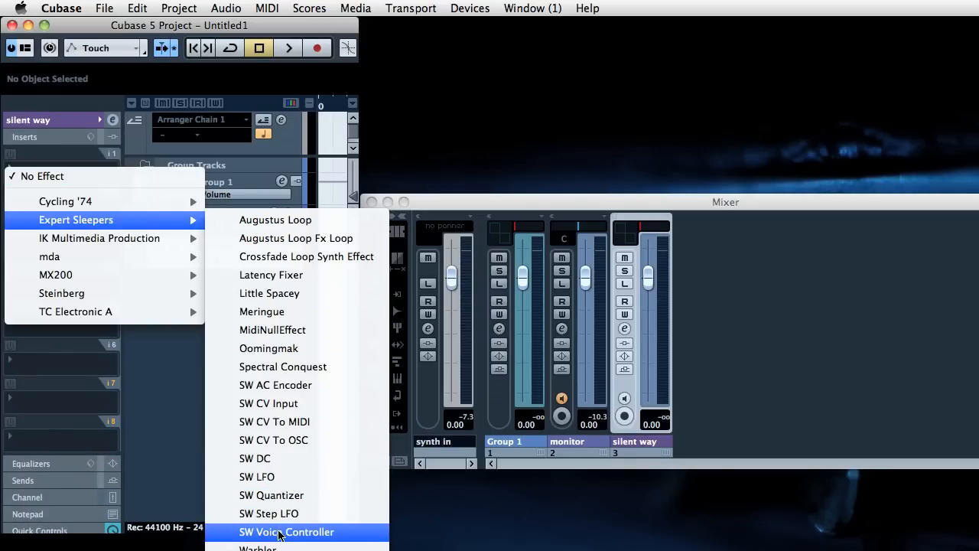
click(286, 531)
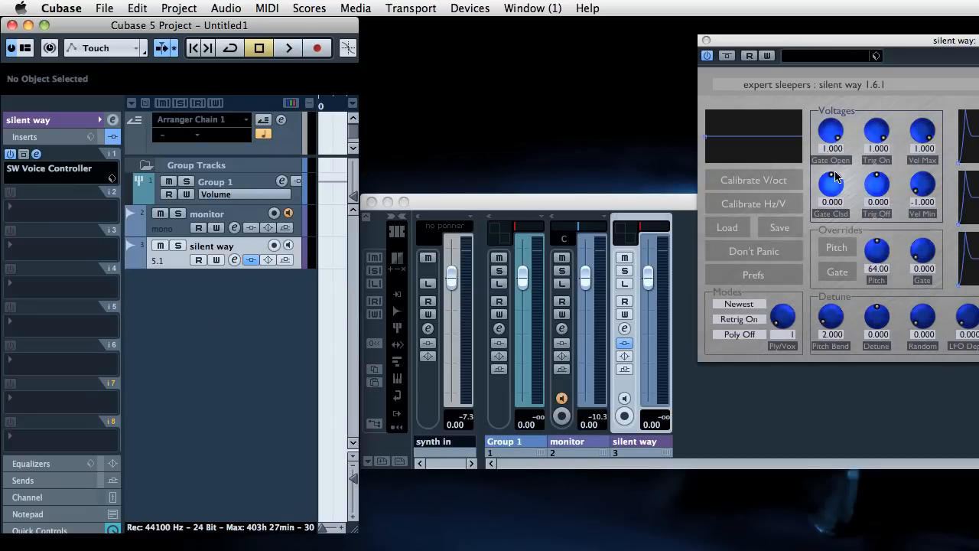
click(753, 179)
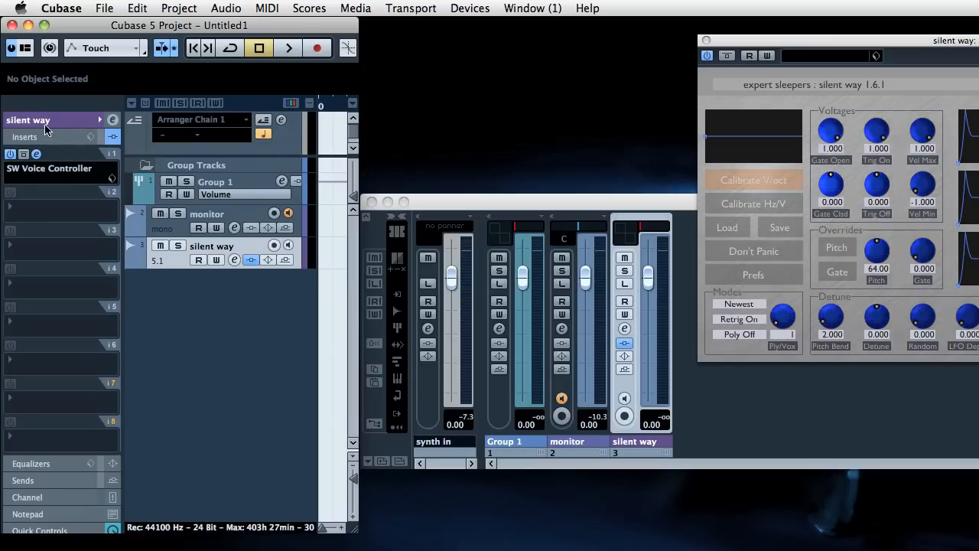
mouse_move(46, 126)
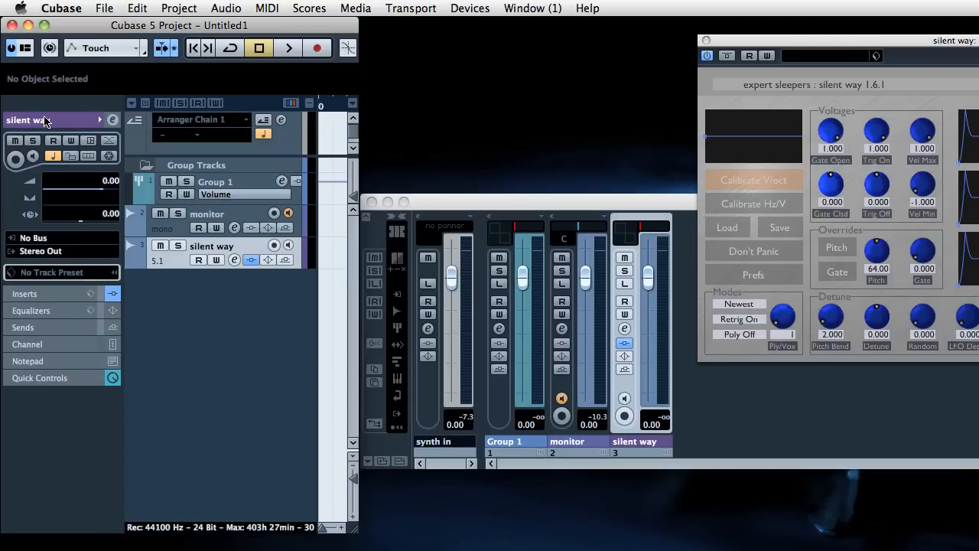
- Add a mono audio track named 'synth in' and route its output to Group 1
click(226, 9)
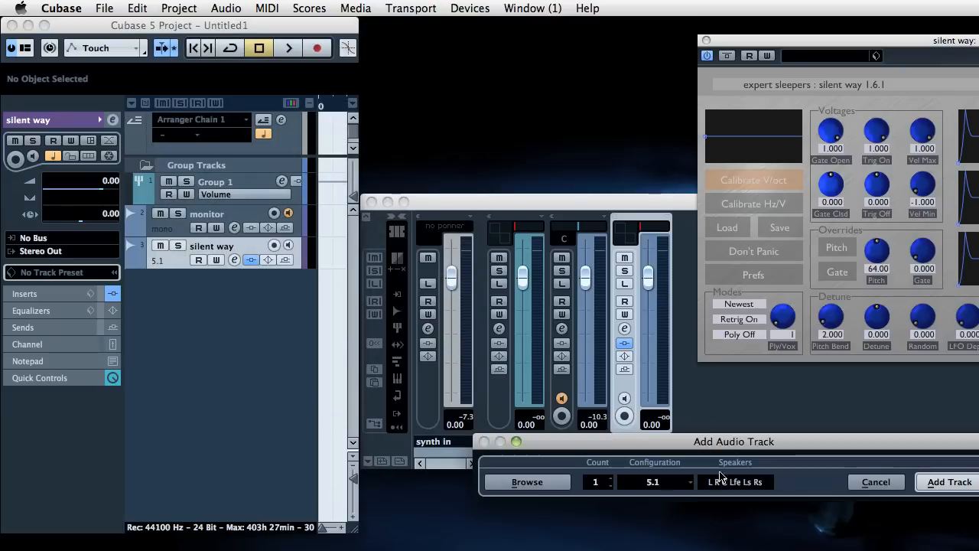
click(654, 481)
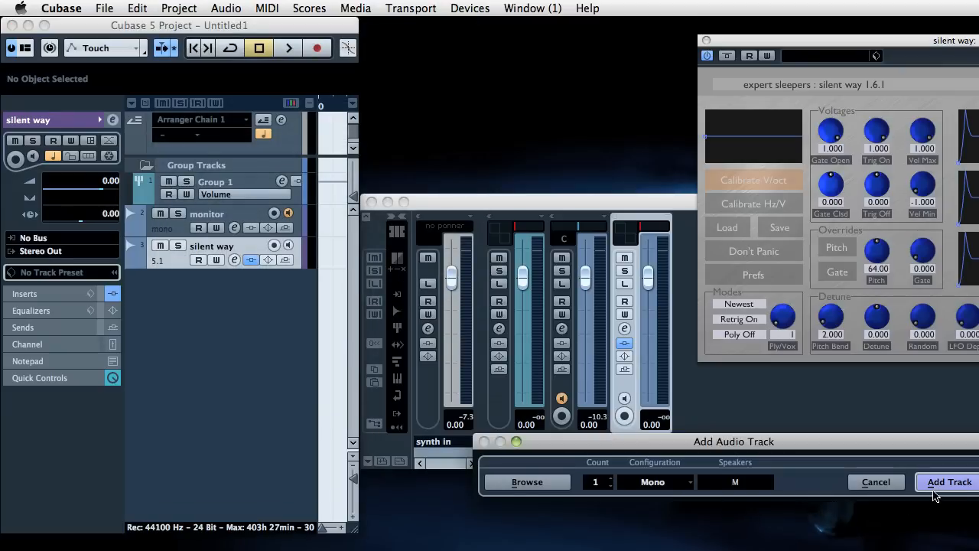
click(948, 482)
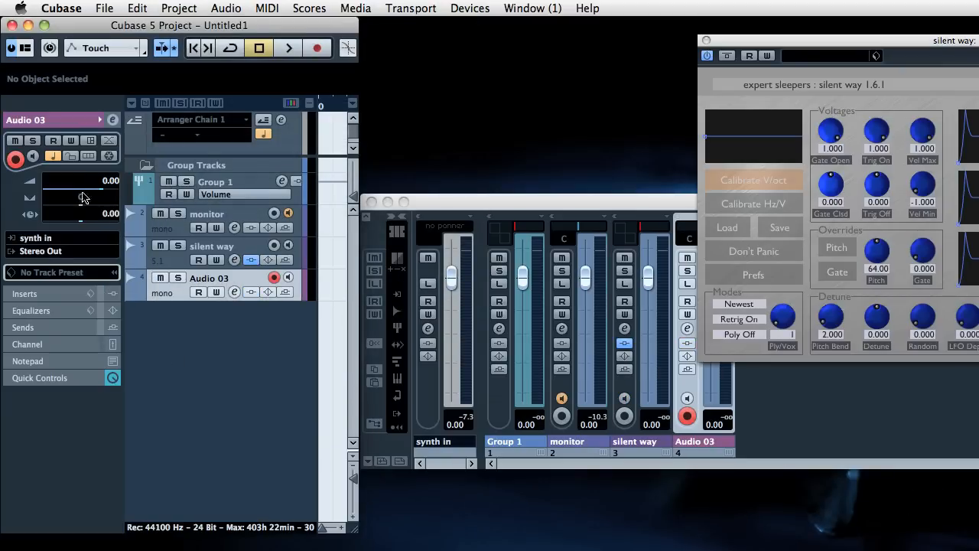
text(syh)
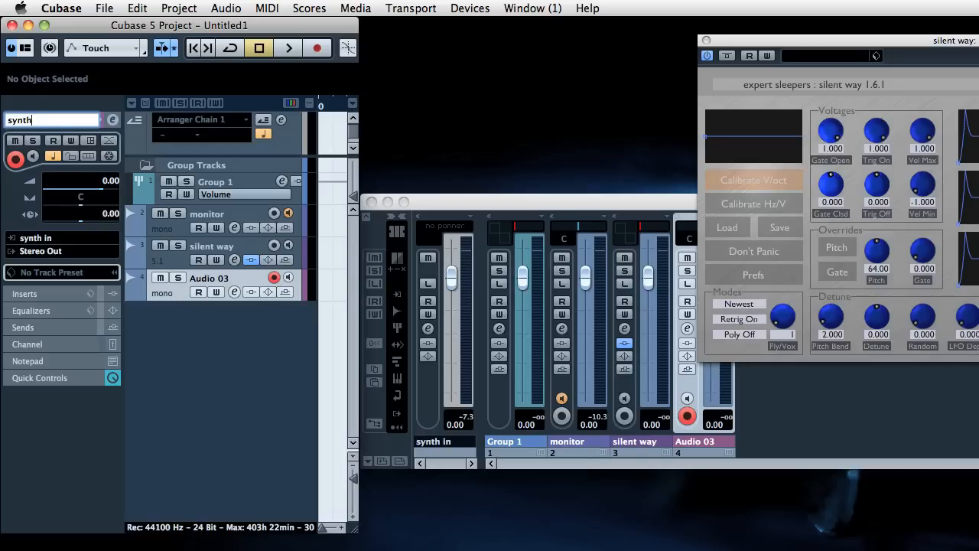
text(synth in)
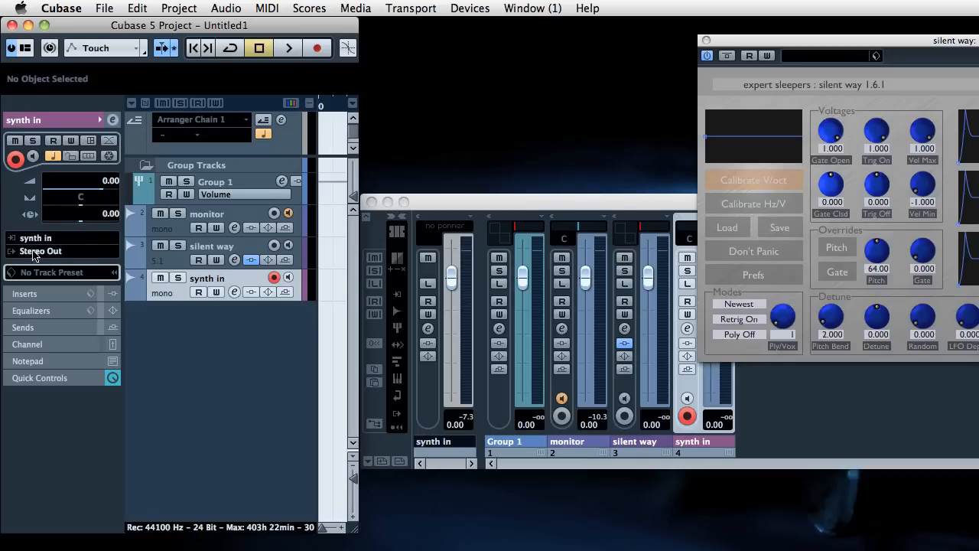
click(41, 251)
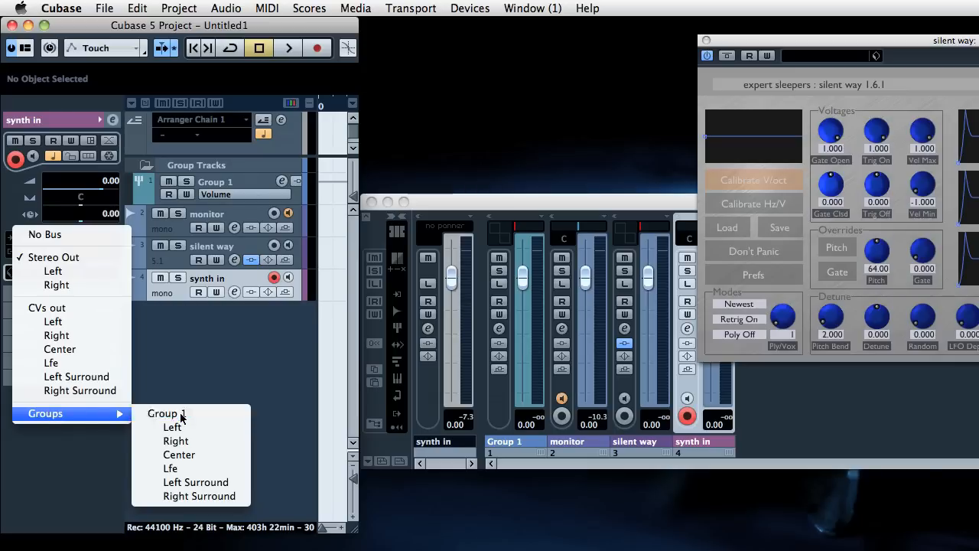
click(166, 413)
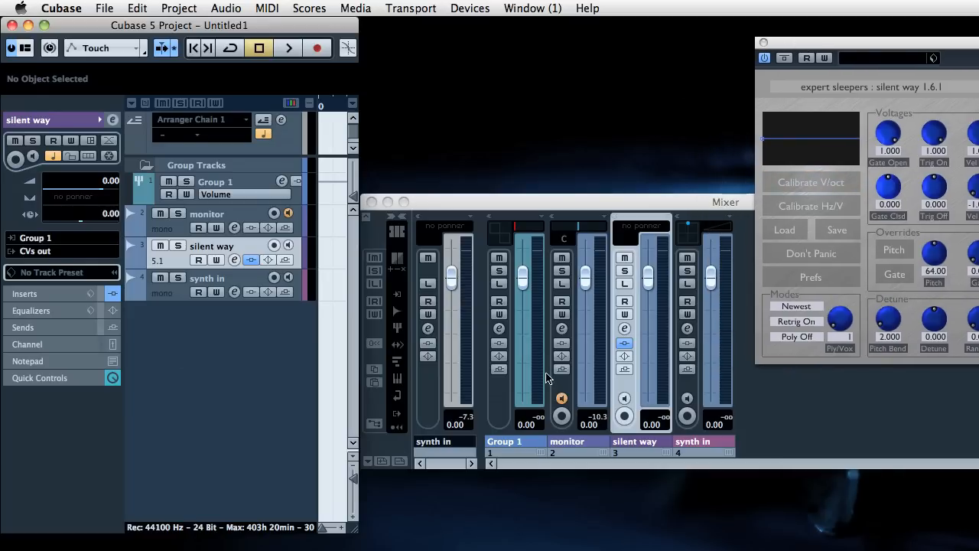
mouse_move(583, 376)
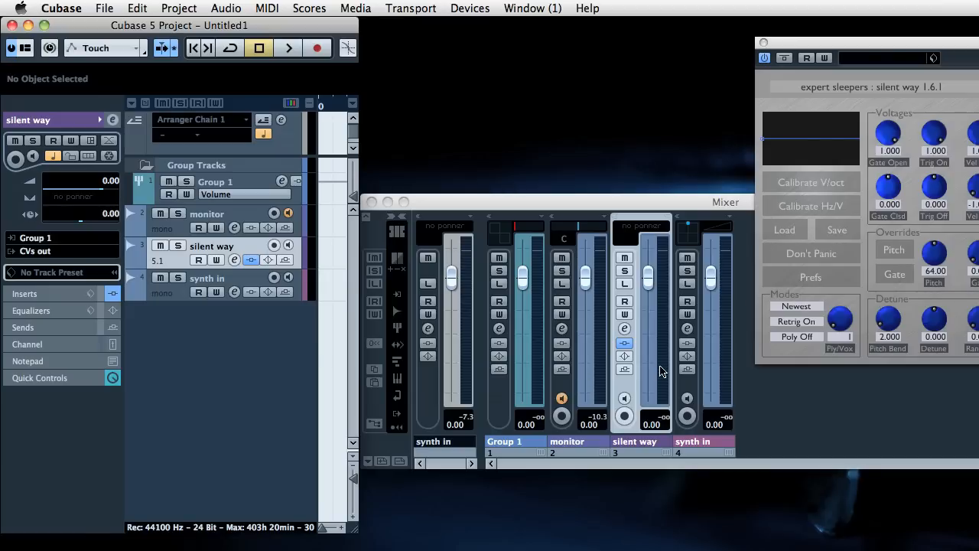
mouse_move(712, 371)
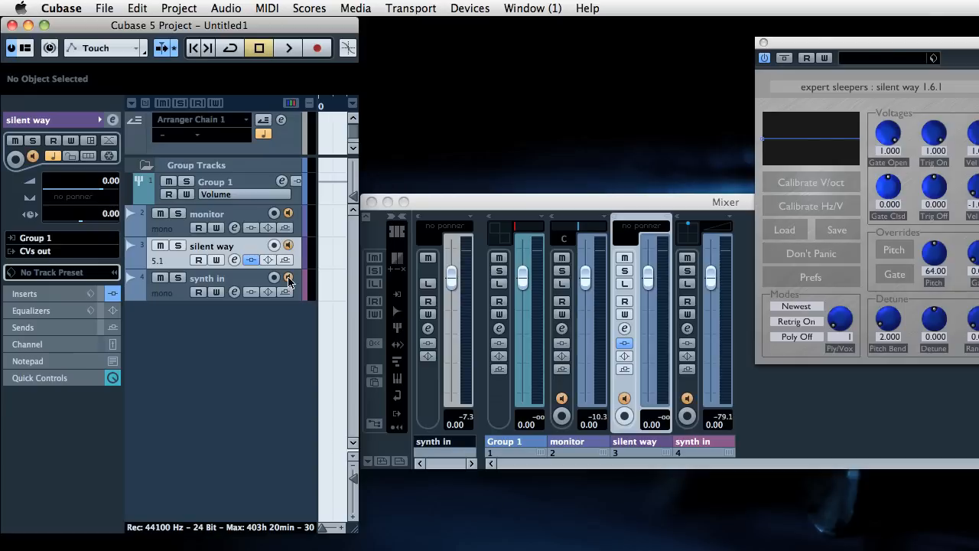
- Switch on the Monitor button for the synth in track
click(179, 8)
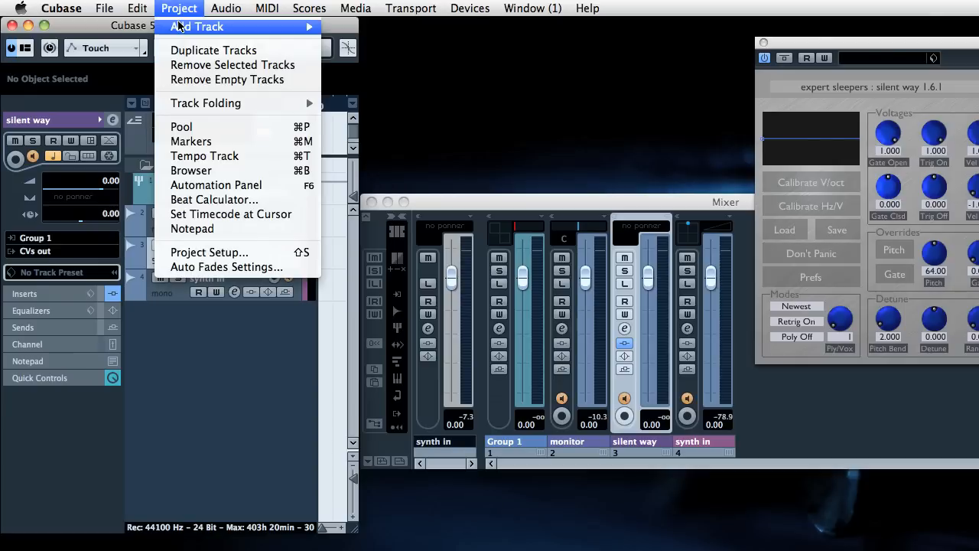
- Add MIDI 01 and route its output to silent way's SW Voice Controller MIDI In
click(200, 27)
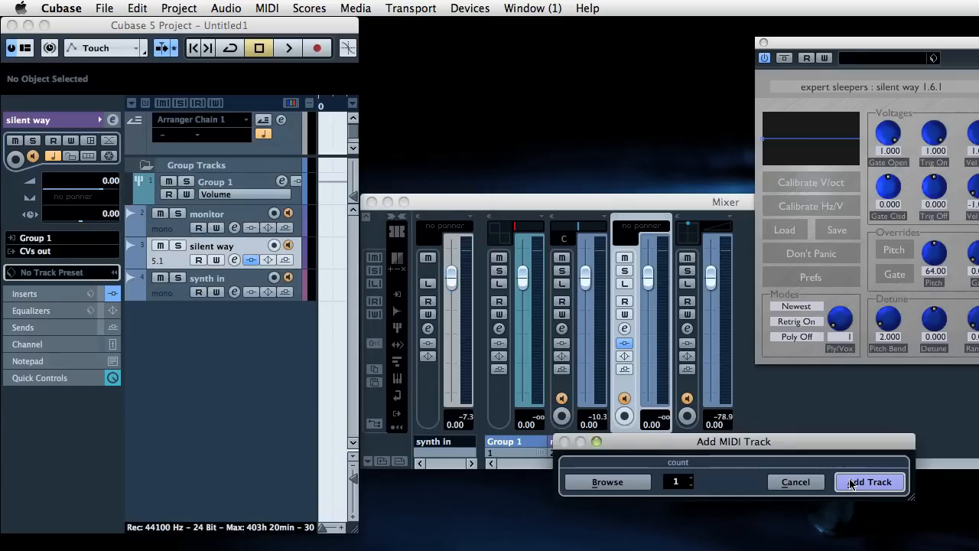
click(870, 482)
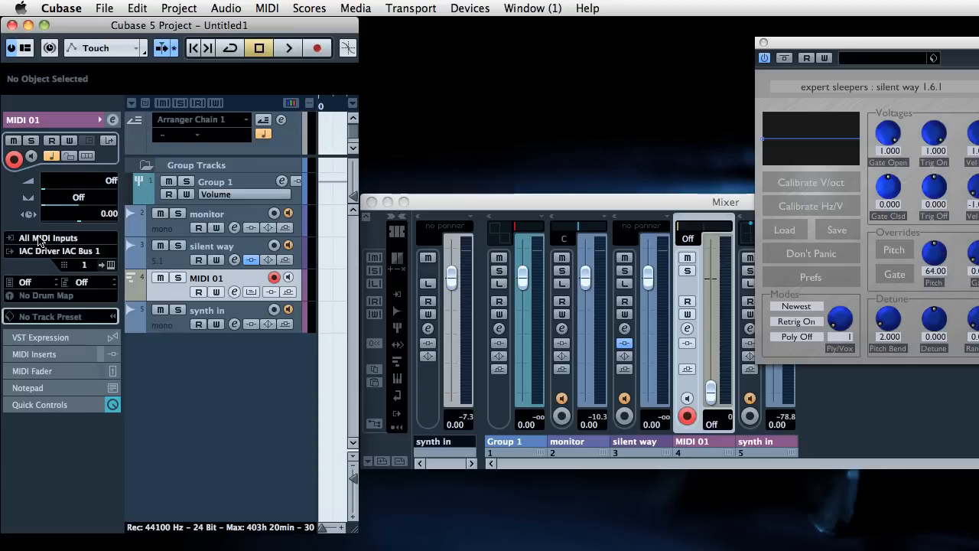
mouse_move(60, 251)
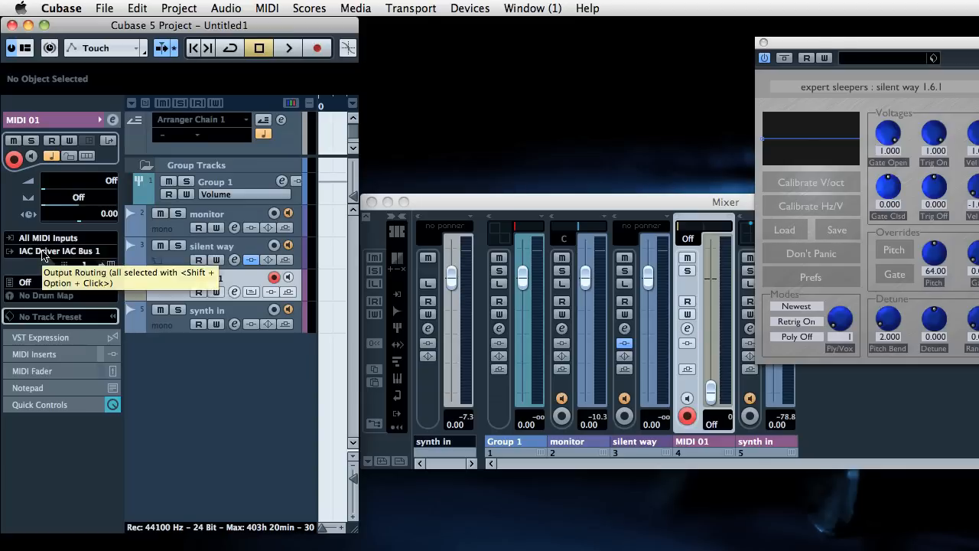
click(59, 251)
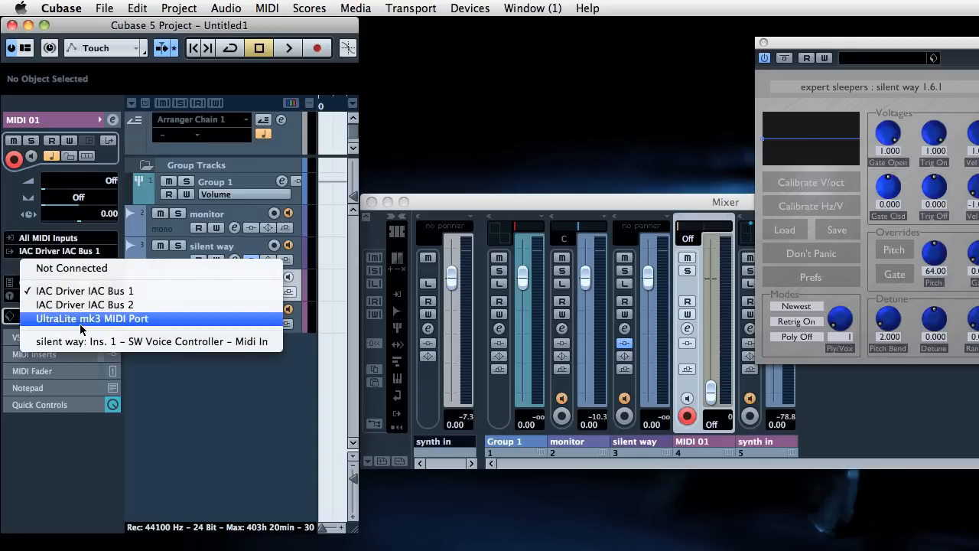
mouse_move(82, 341)
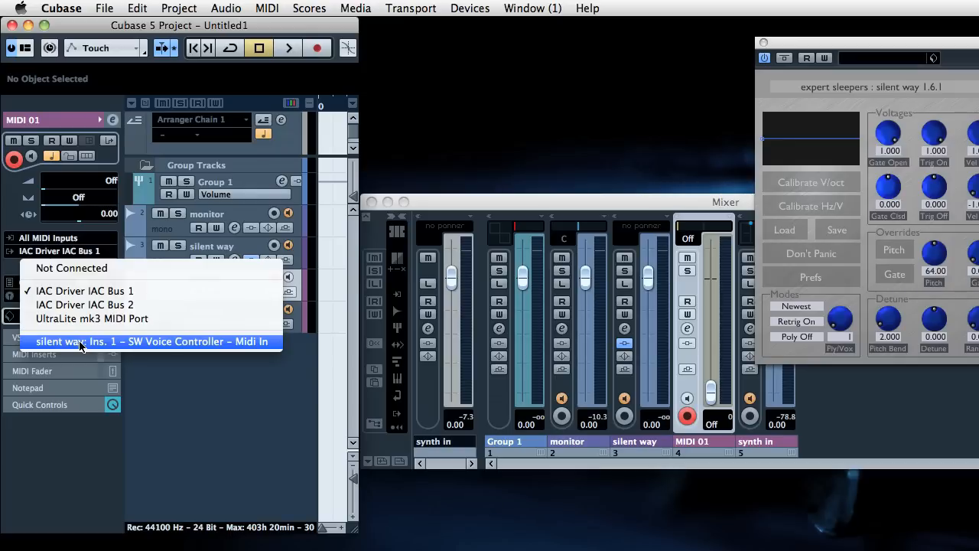
click(153, 342)
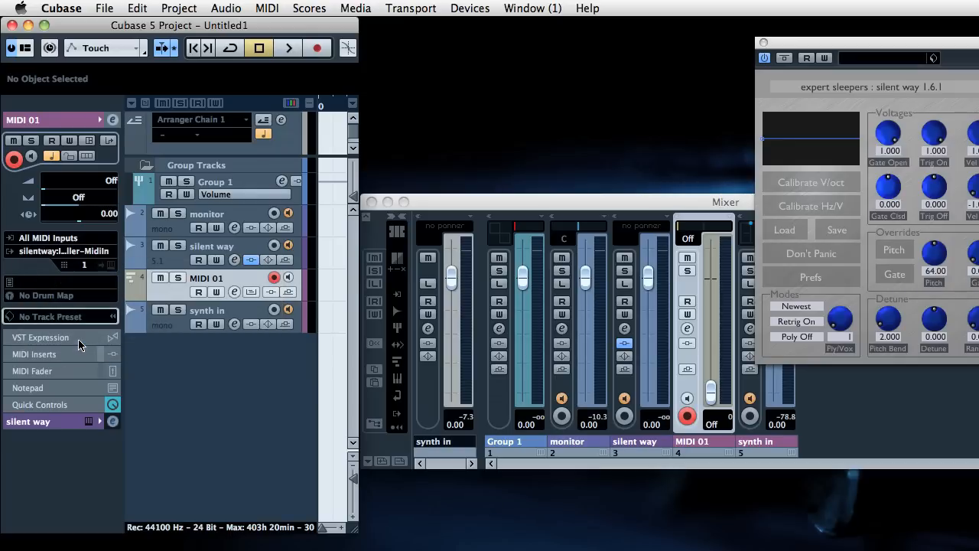
mouse_move(246, 393)
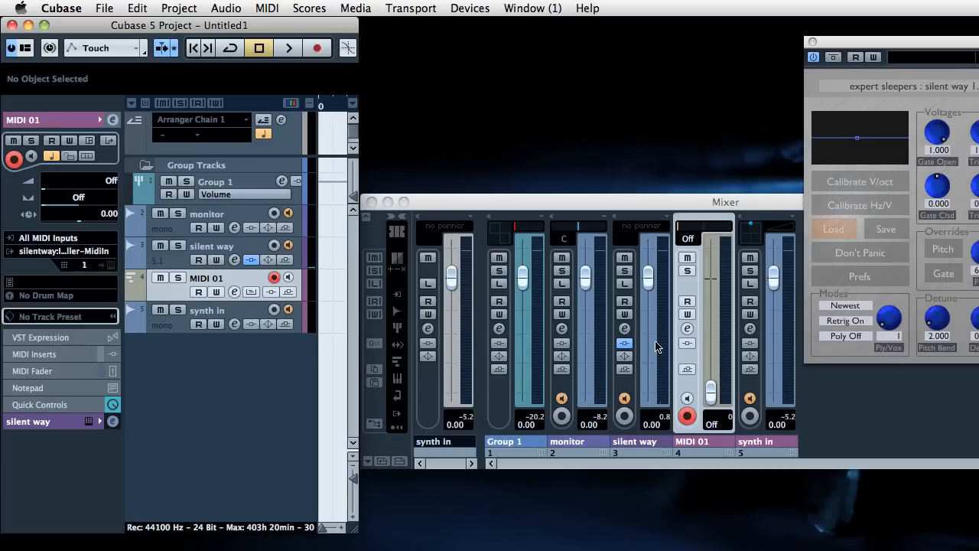
mouse_move(652, 223)
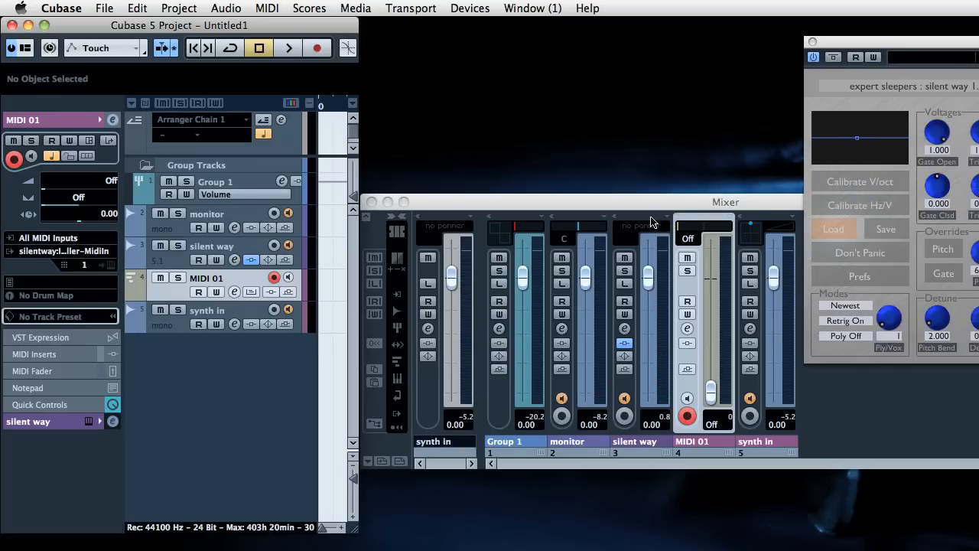
mouse_move(666, 334)
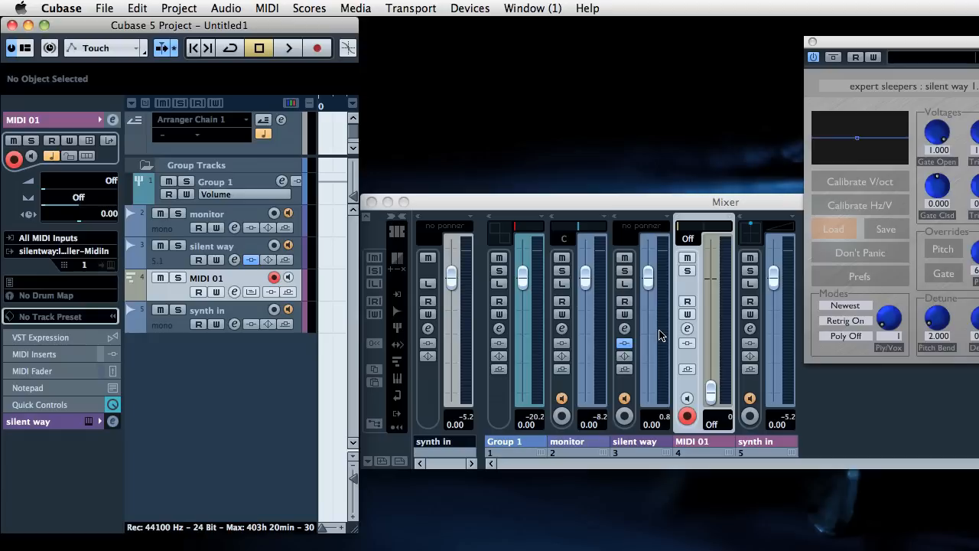
mouse_move(878, 401)
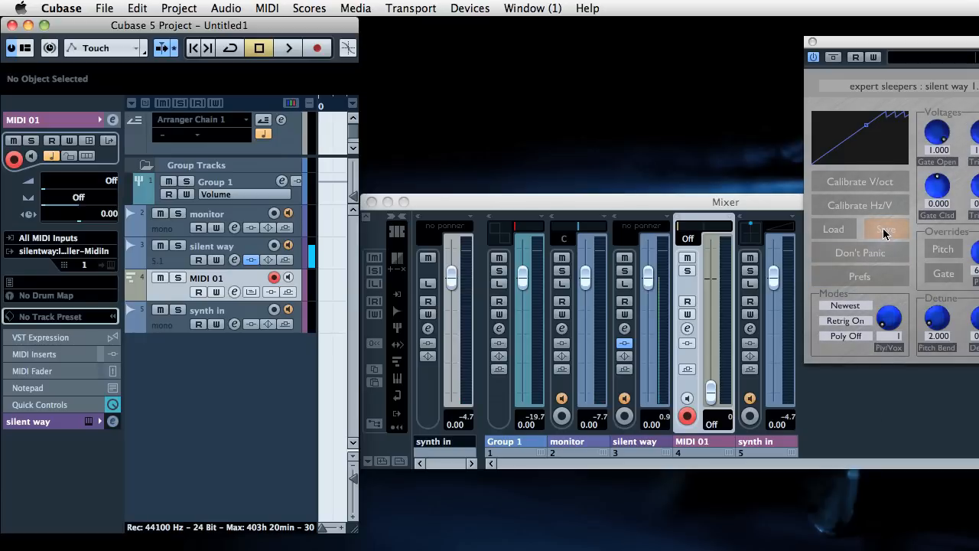
- Save the SW Voice Controller calibration data and open the add-track menu
click(885, 230)
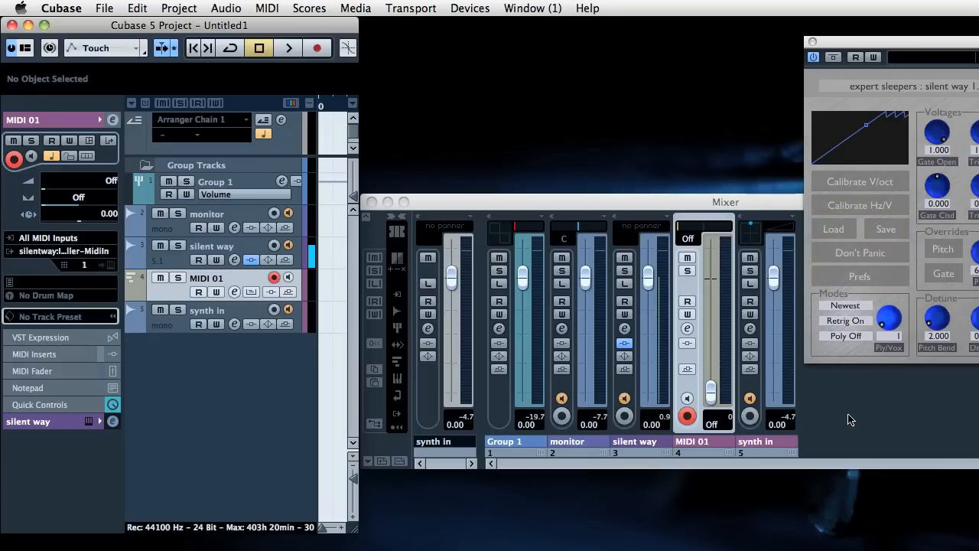
mouse_move(853, 420)
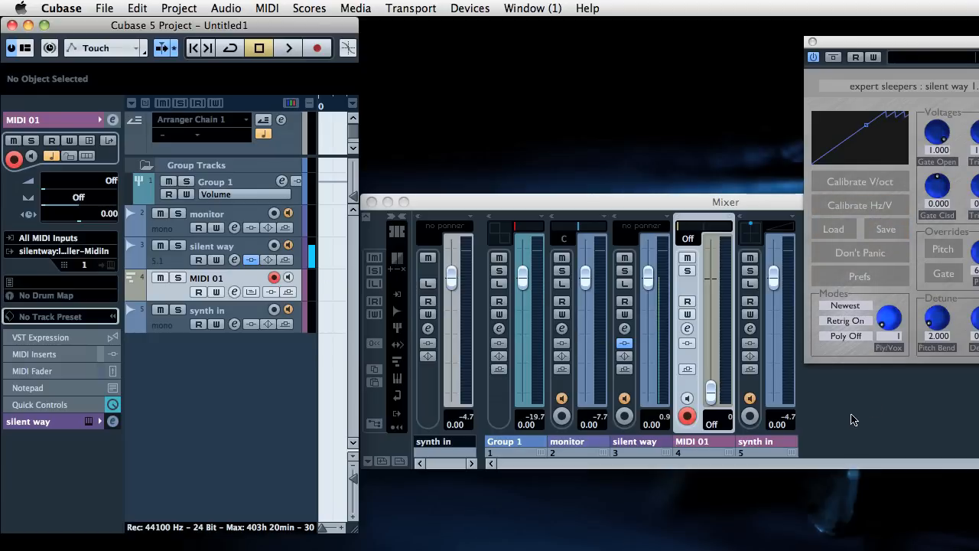
click(179, 8)
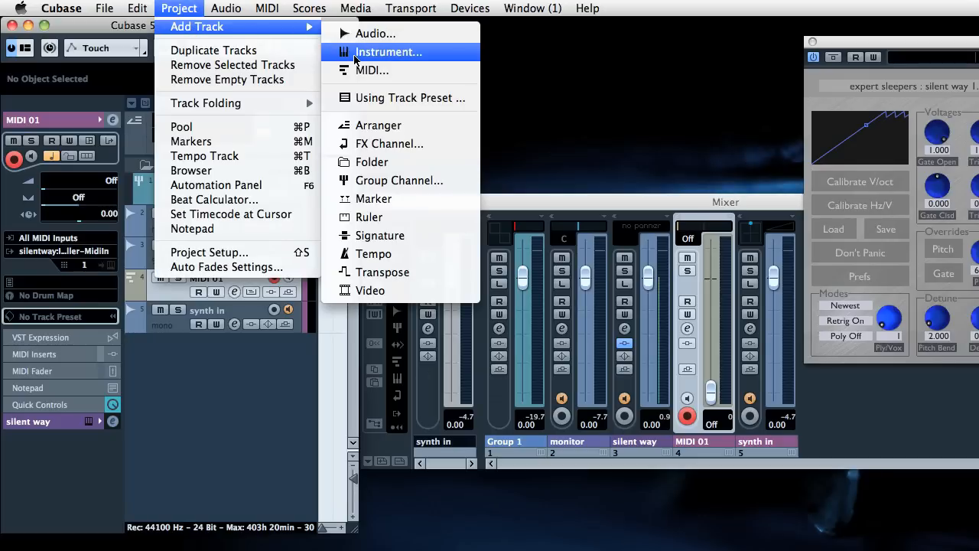
- Create an SW Voice Controller VSTi instrument track and open its calibration file chooser
click(388, 52)
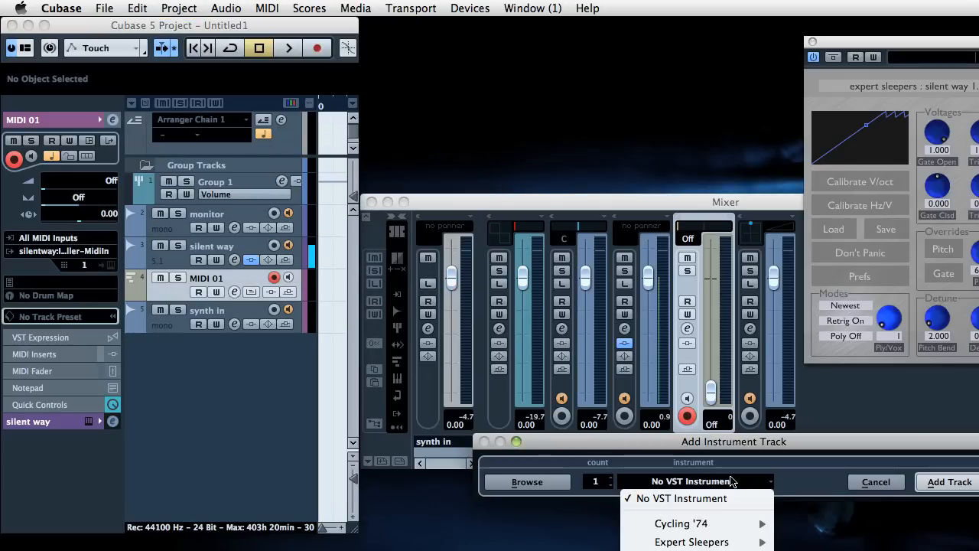
mouse_move(692, 542)
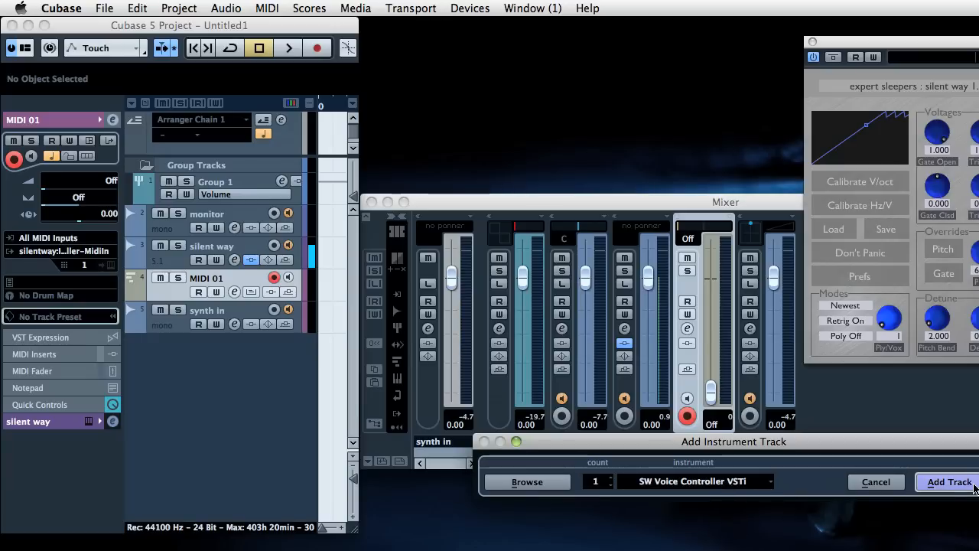
click(949, 481)
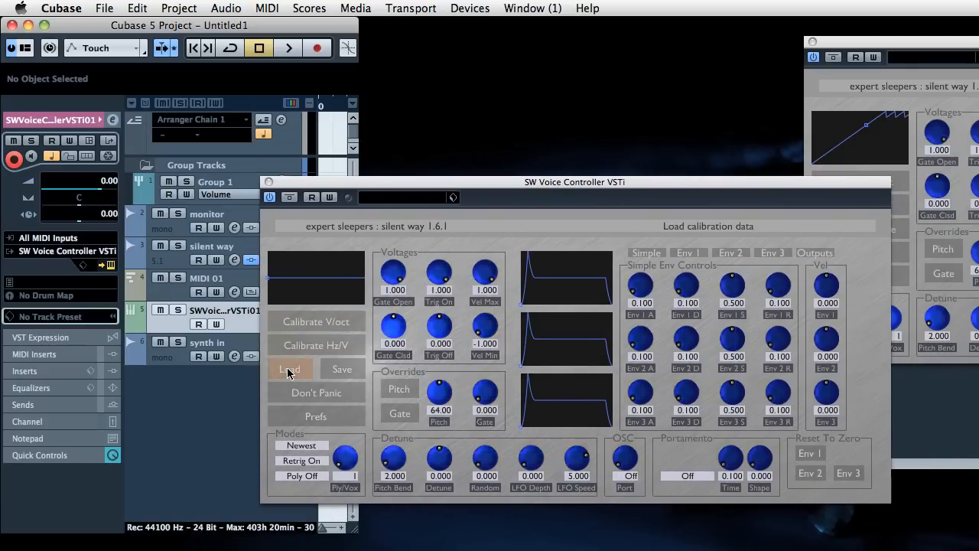
click(290, 369)
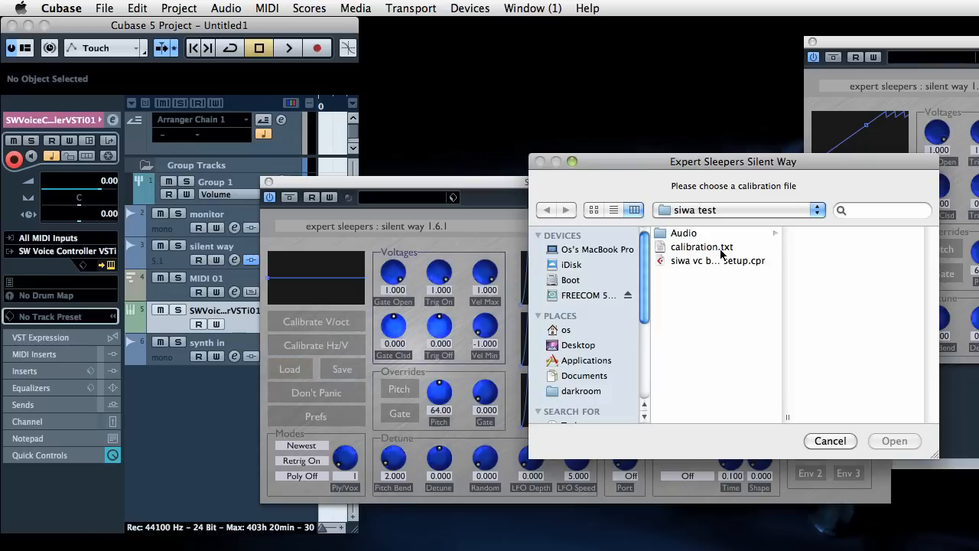